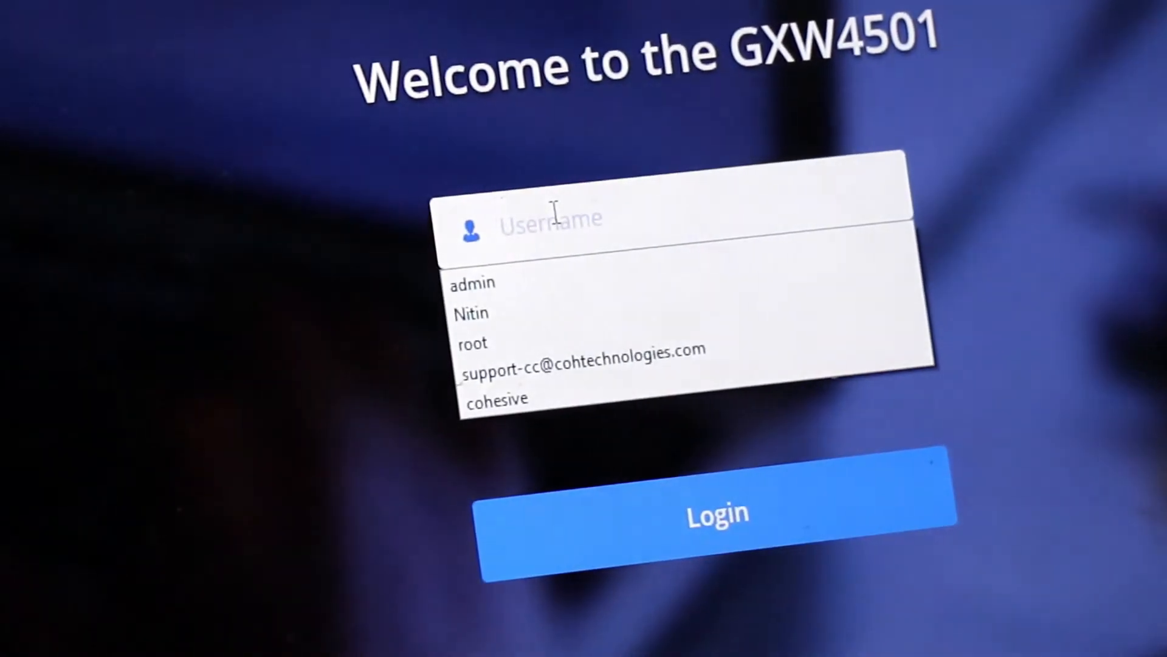
# Sign in as admin with the default password and reach the reset-password prompt.
pyautogui.click(473, 283)
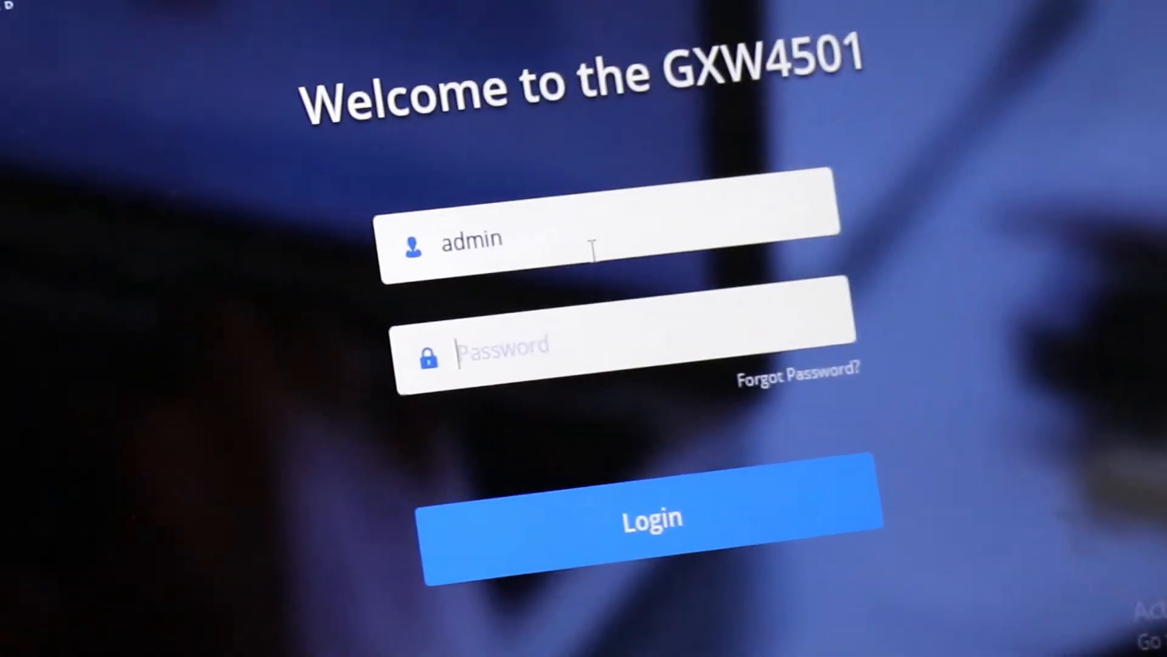
pyautogui.click(652, 518)
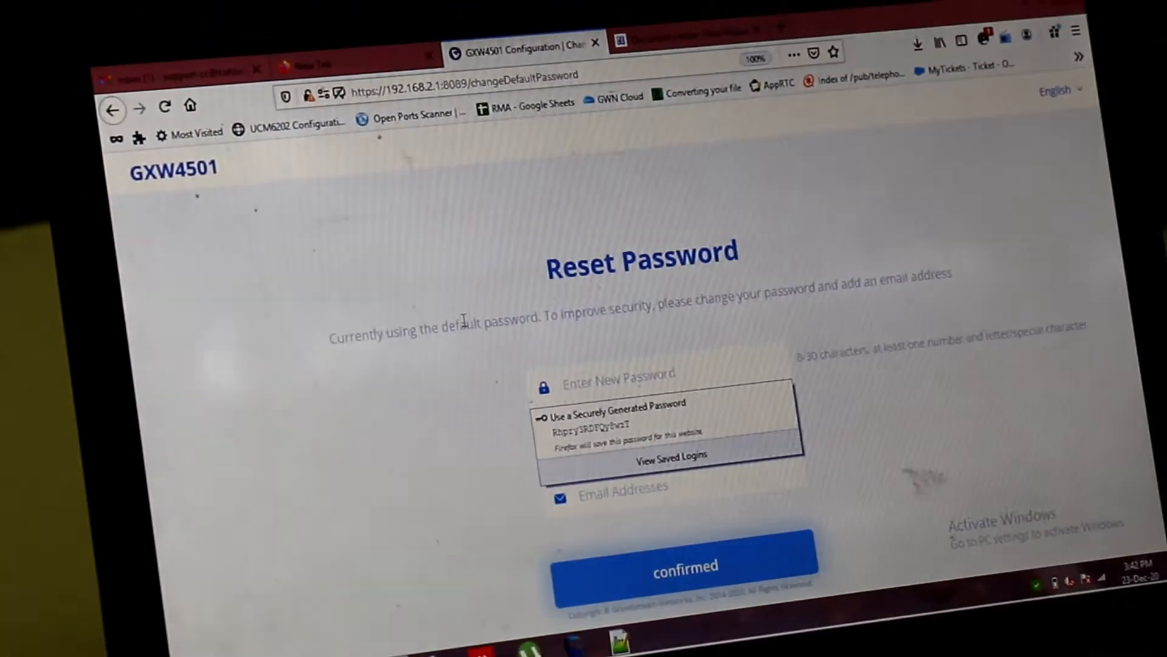
# Enter and confirm the new password, accept the suggested contact email, and confirm the reset.
pyautogui.click(678, 554)
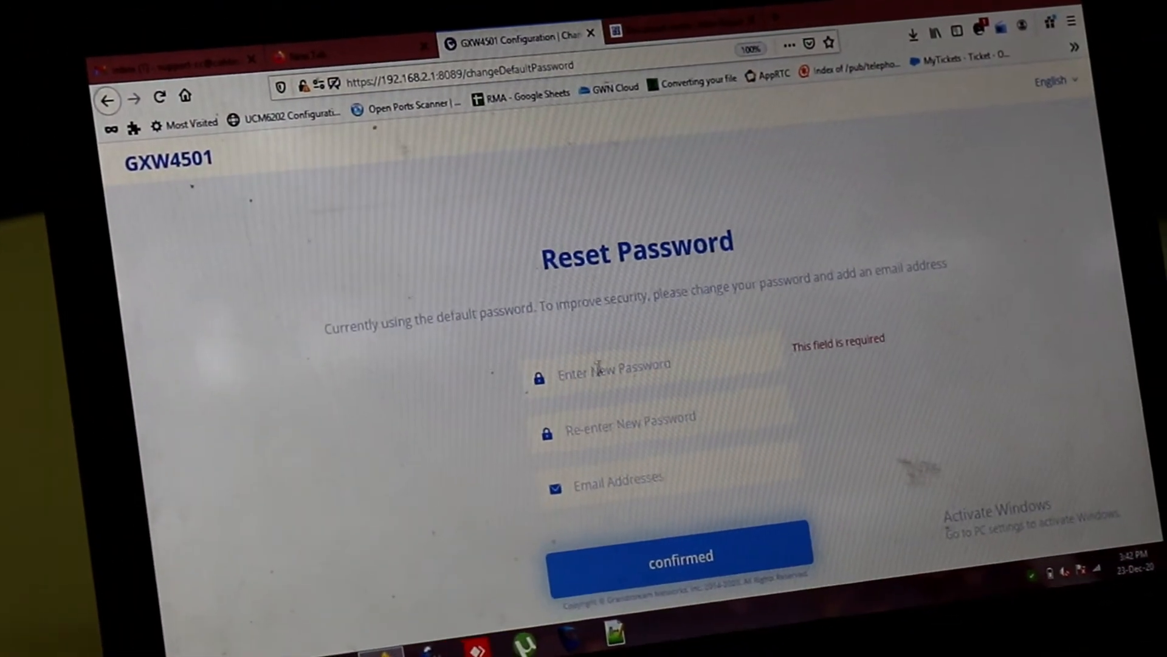
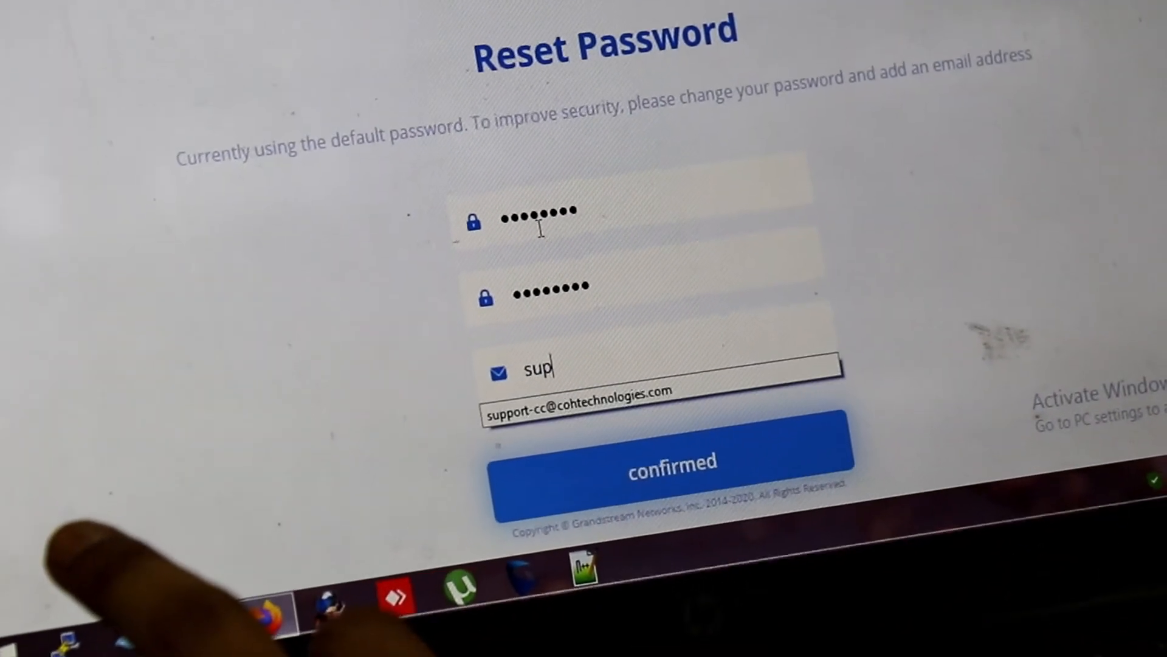
pyautogui.click(572, 392)
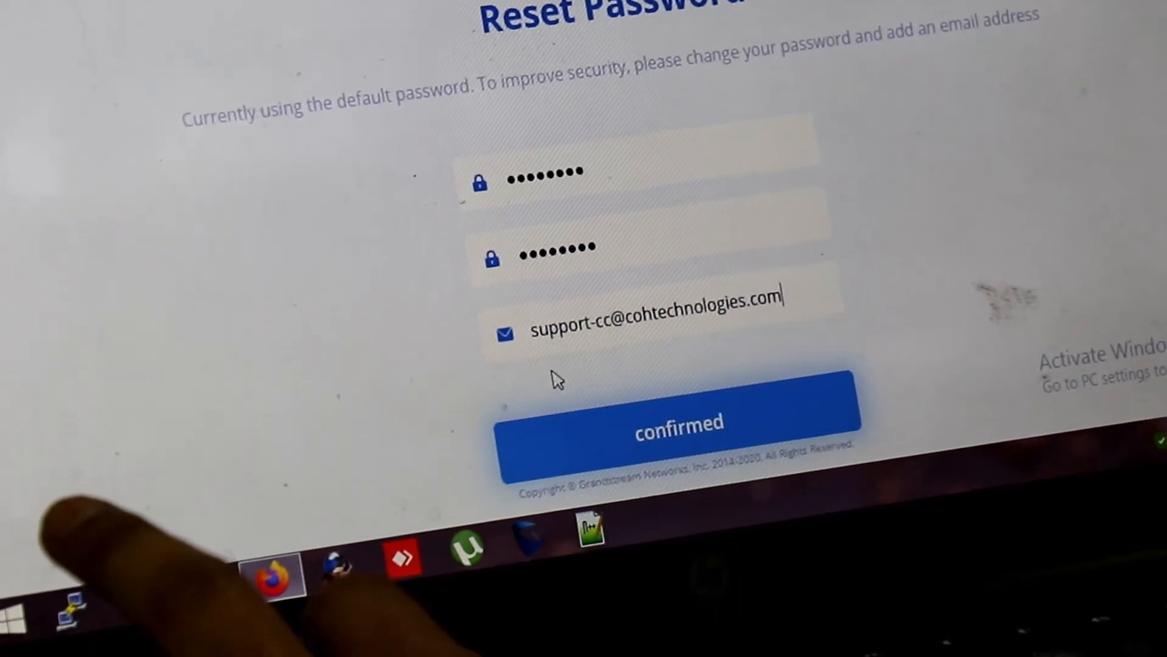
pyautogui.click(677, 421)
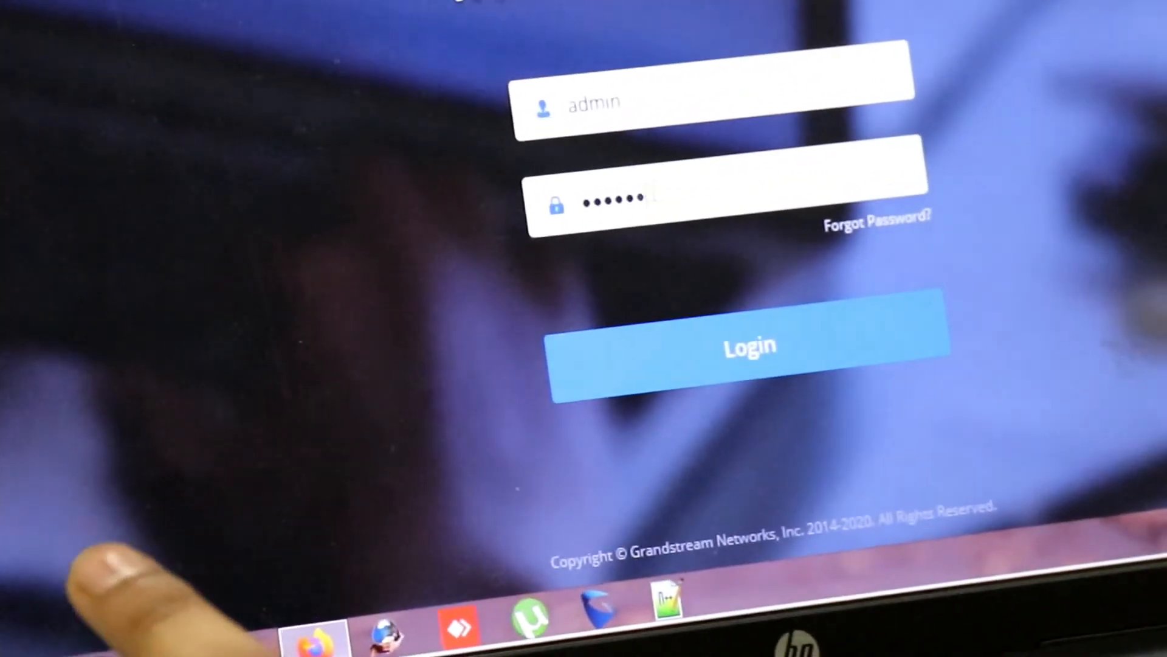
# Log in with the new password and set the wizard's WAN IP Method to Static under Route mode.
pyautogui.click(750, 347)
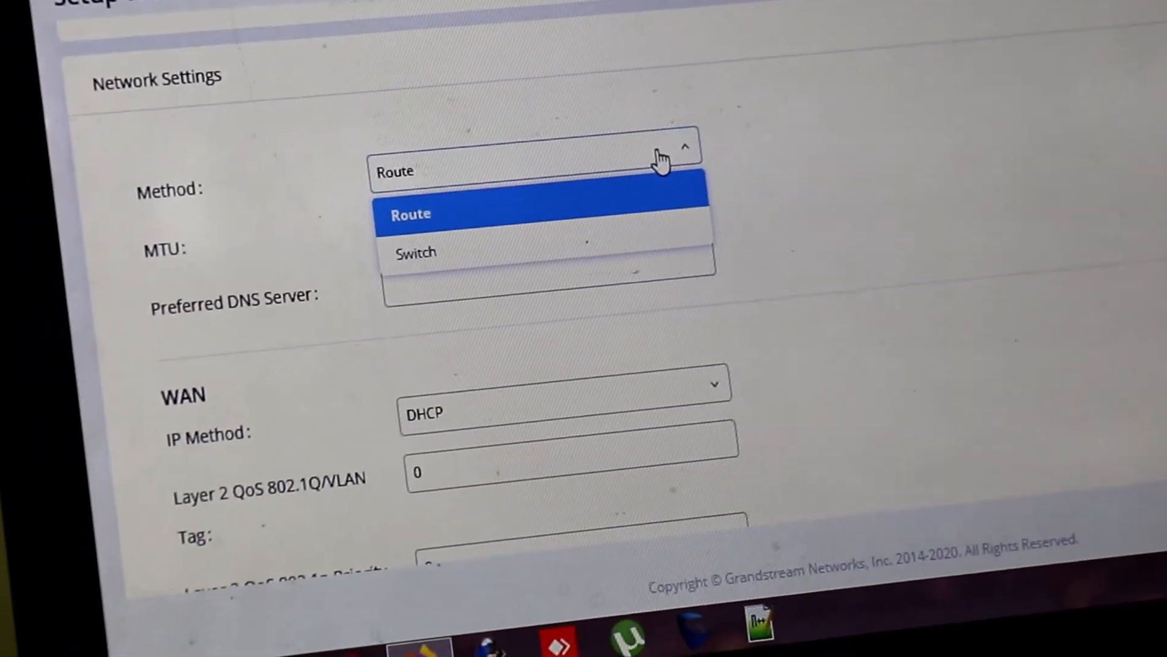
pyautogui.click(410, 214)
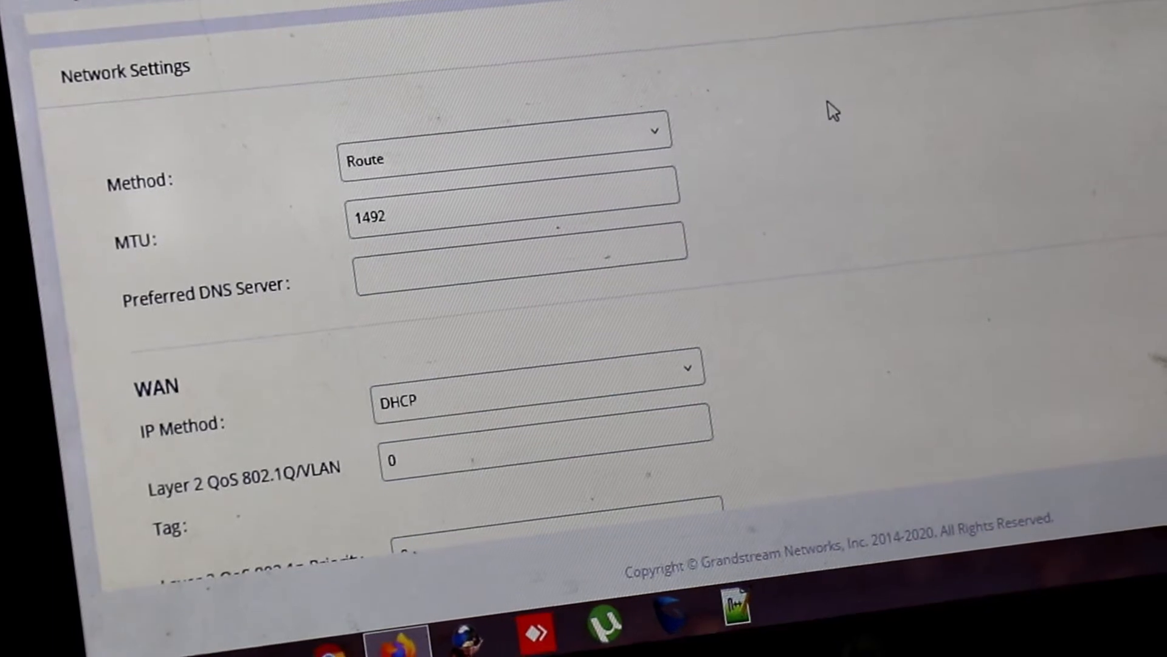
pyautogui.scroll(-3)
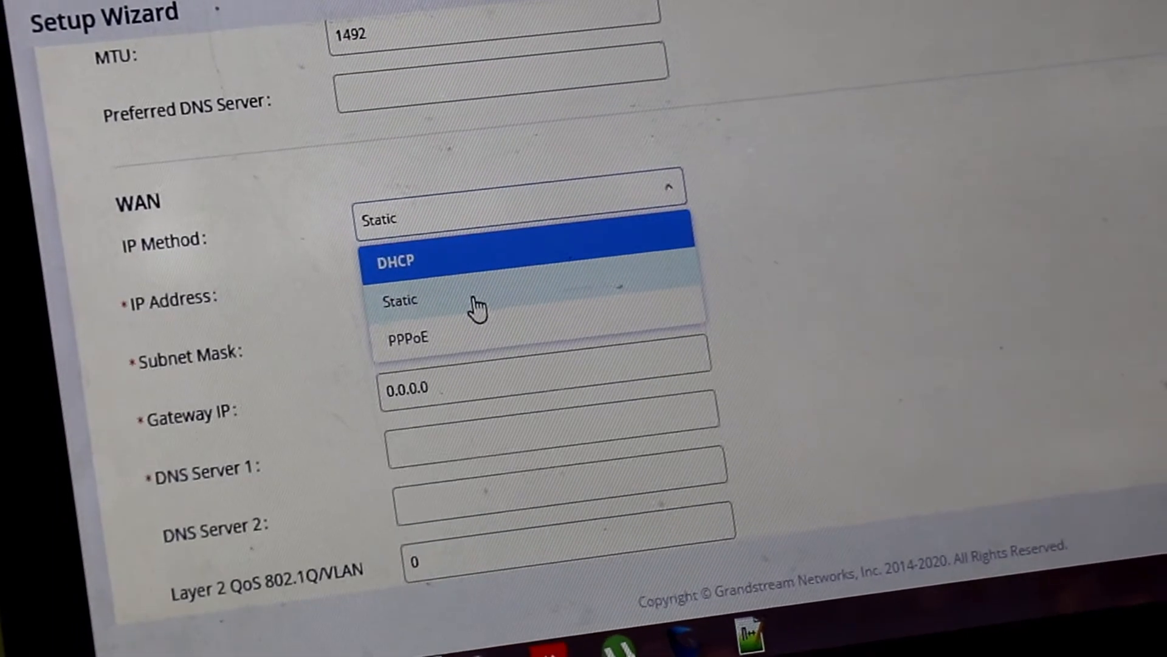
# Fill the WAN static address fields with DNS 8.8.8.8 and review the LAN DHCP range.
pyautogui.write('192.168.0.160')
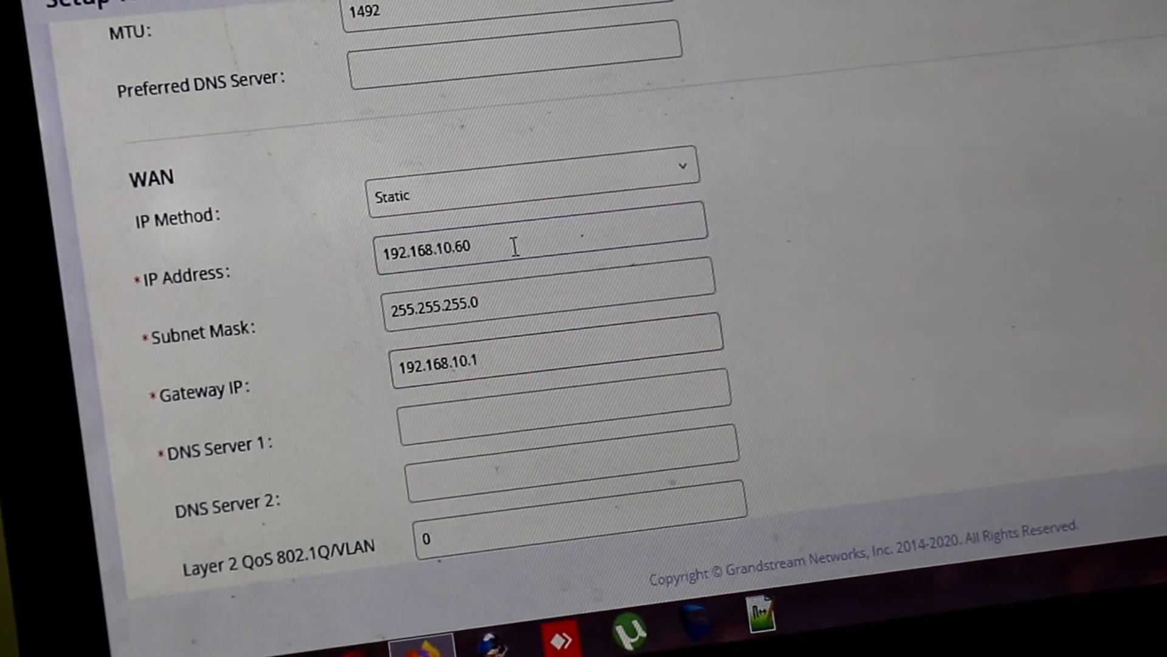
pyautogui.write('8.8.8.8')
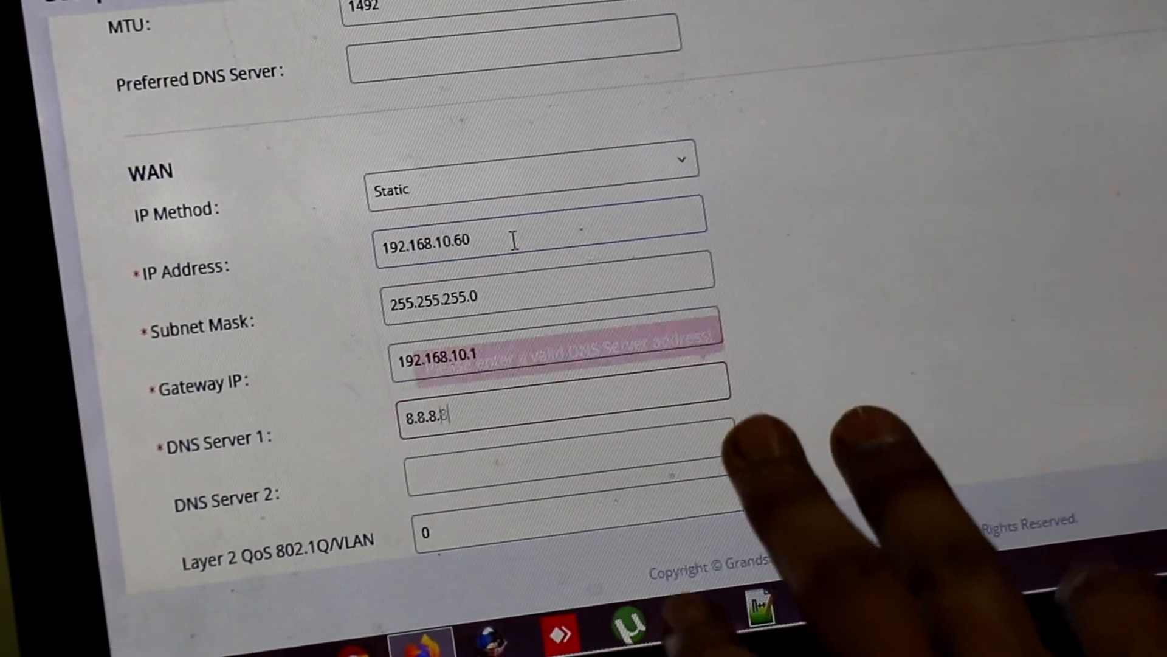
pyautogui.scroll(-3)
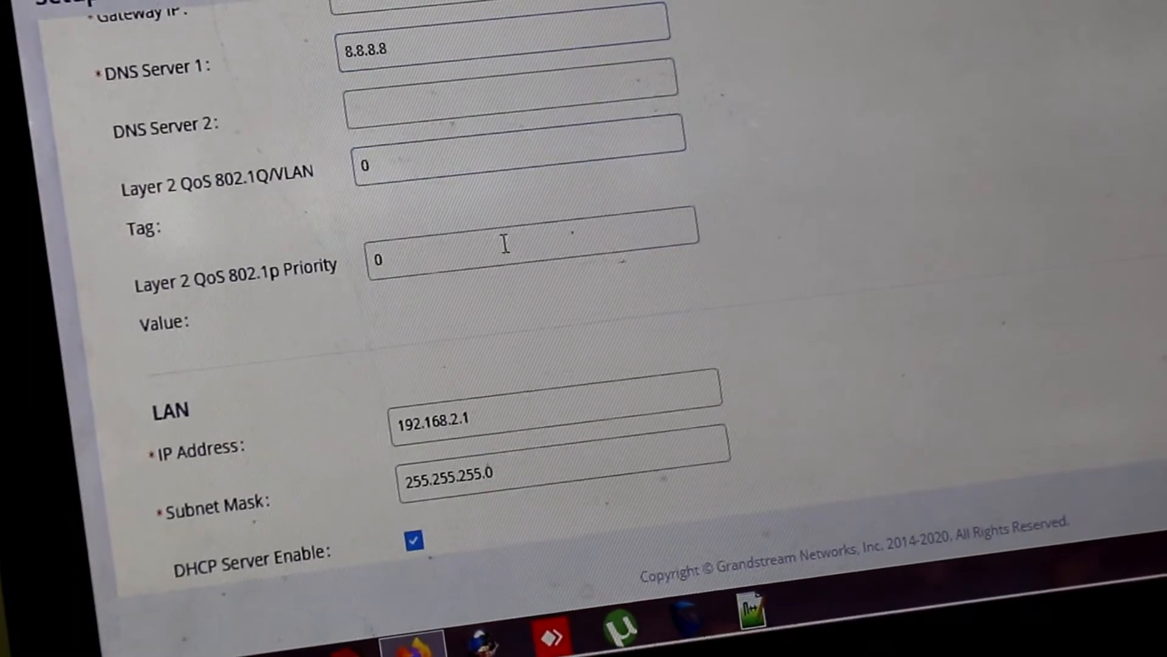
pyautogui.scroll(-3)
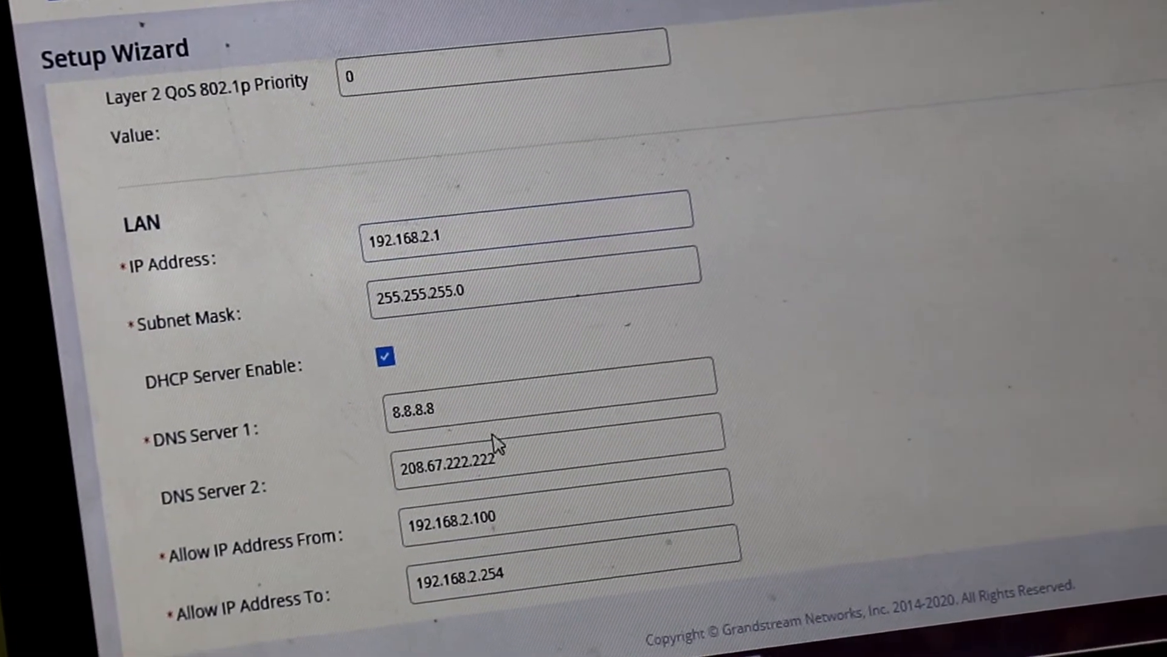
pyautogui.scroll(-3)
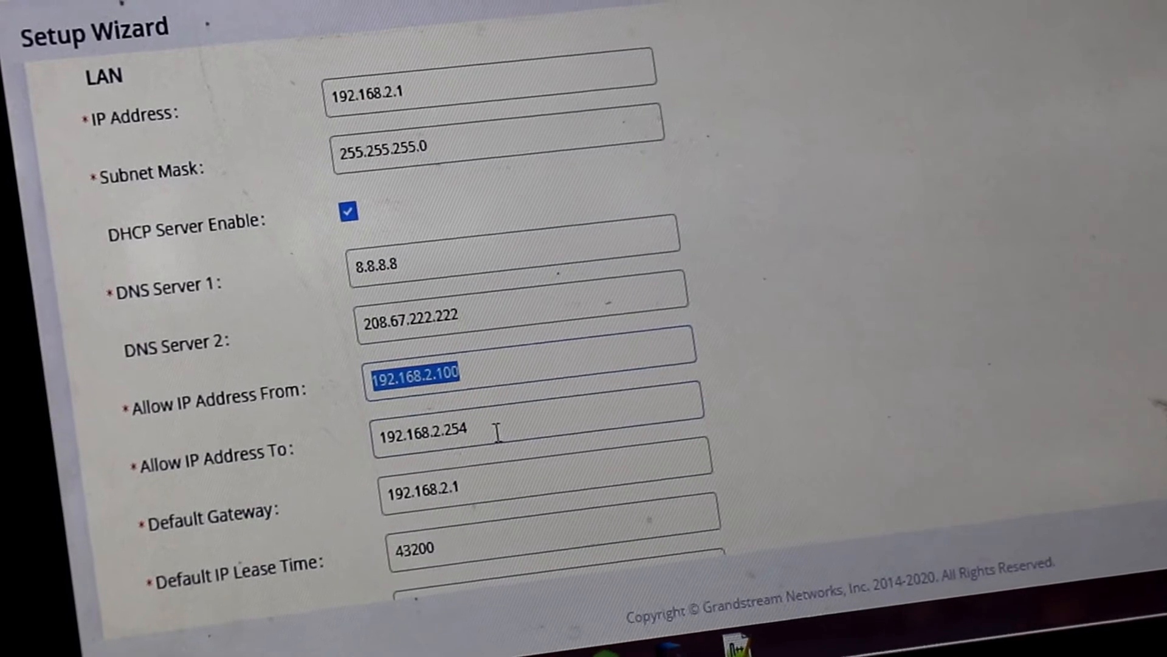
pyautogui.click(424, 435)
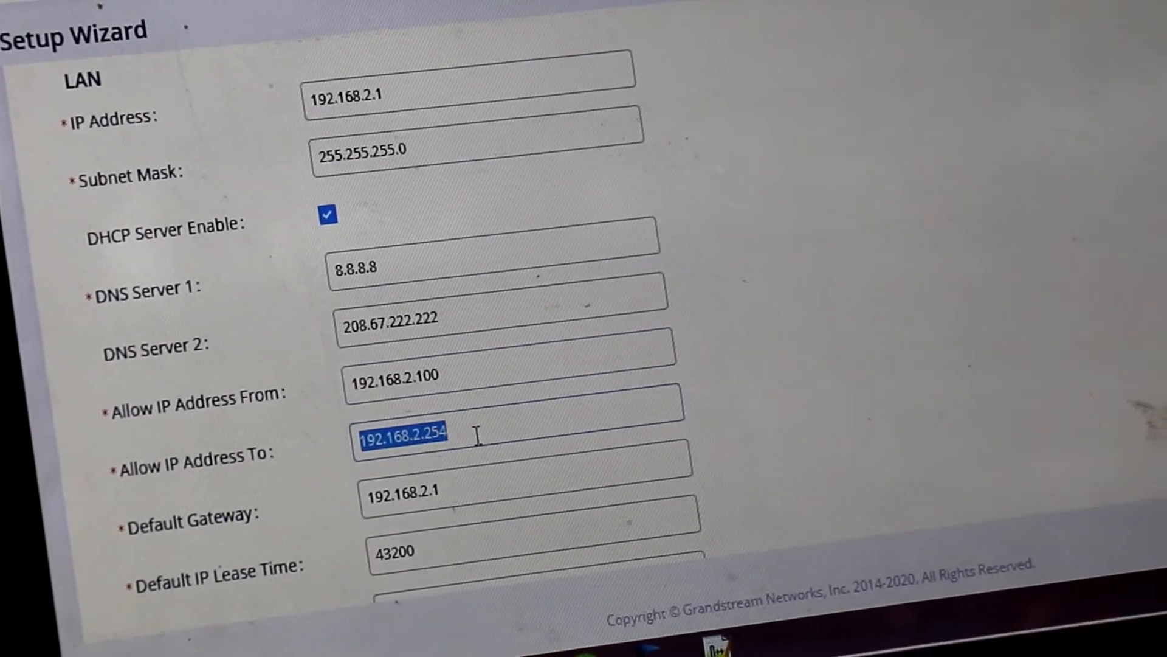
pyautogui.scroll(-3)
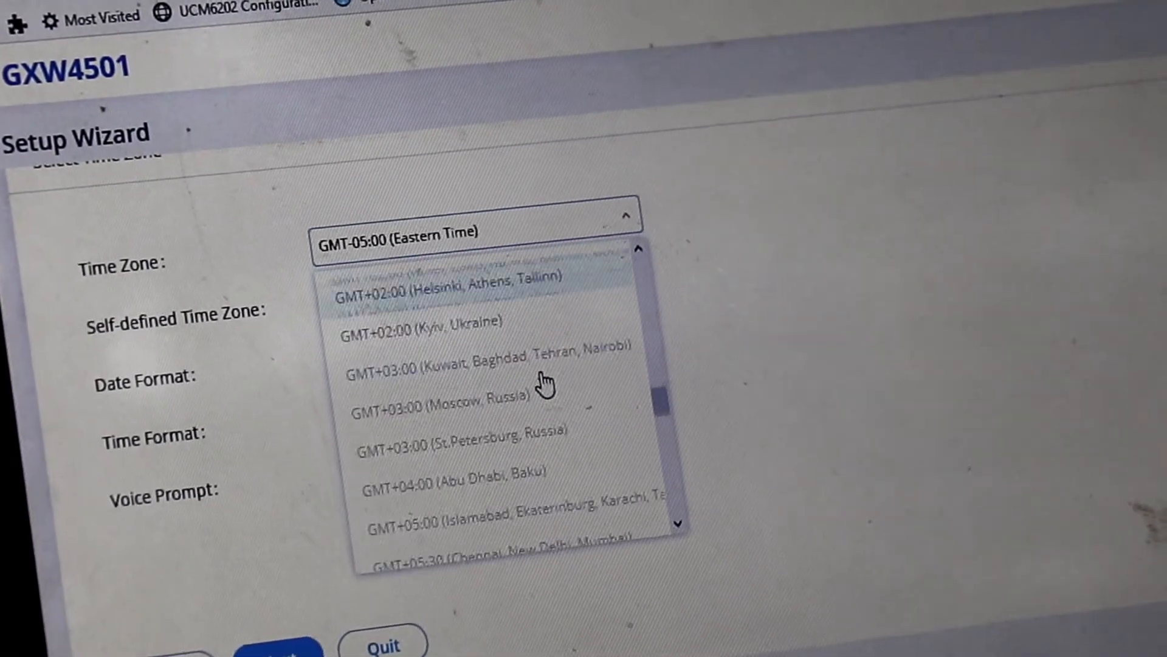
# Choose GMT+05:30 (Chennai, New Delhi, Mumbai) with 12-hour format and continue to E1 span settings.
pyautogui.click(498, 536)
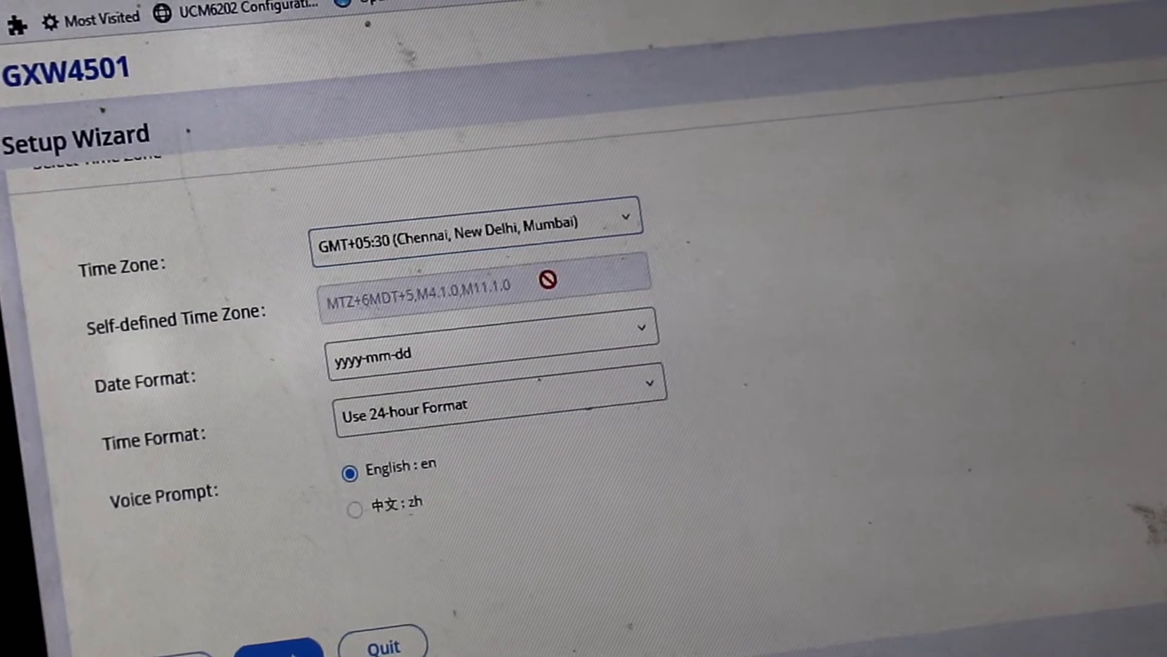
pyautogui.click(495, 413)
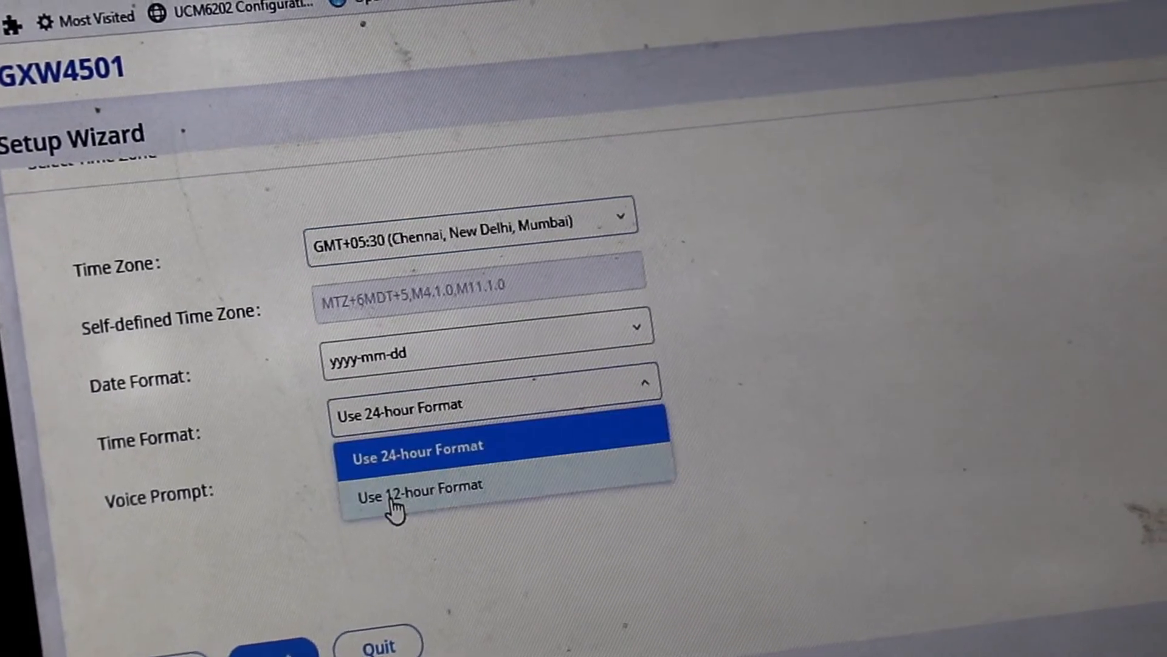
pyautogui.click(417, 488)
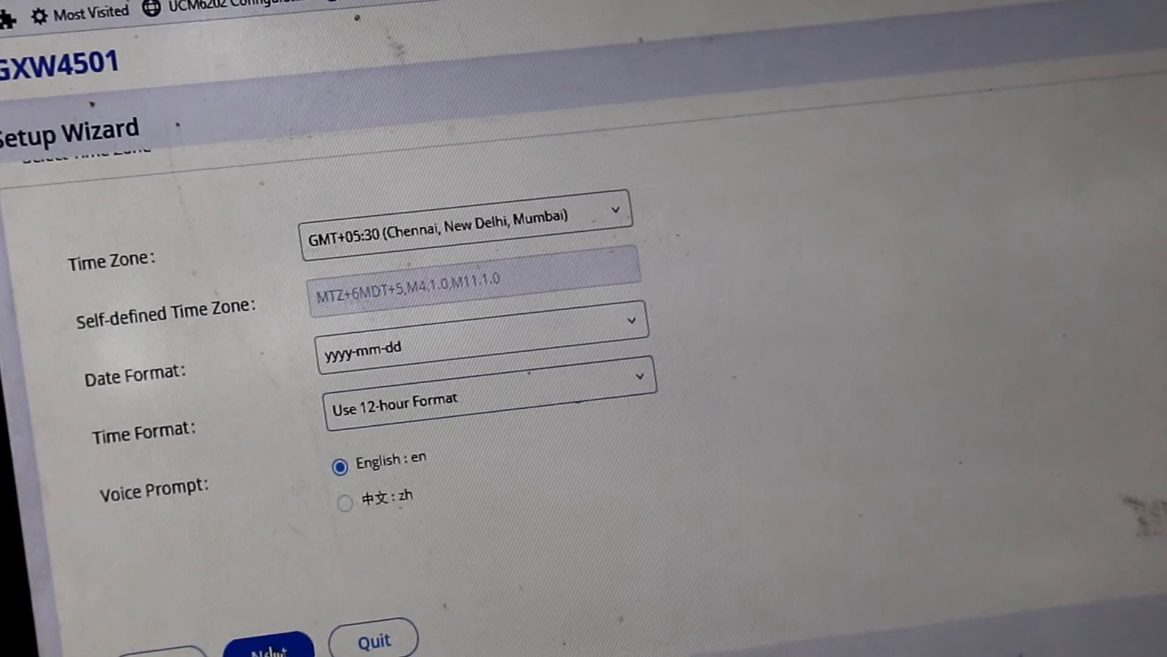
pyautogui.click(268, 642)
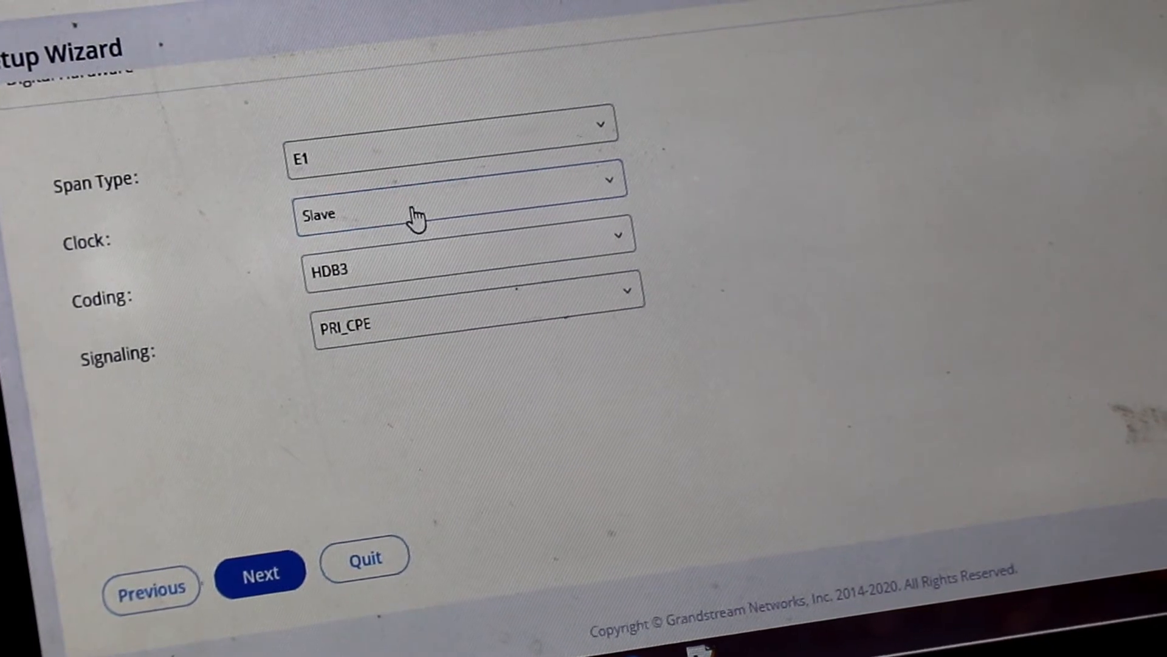
# Set the E1 clock to Master and signaling to PRI_NET, then continue to trunks and routes.
pyautogui.click(454, 214)
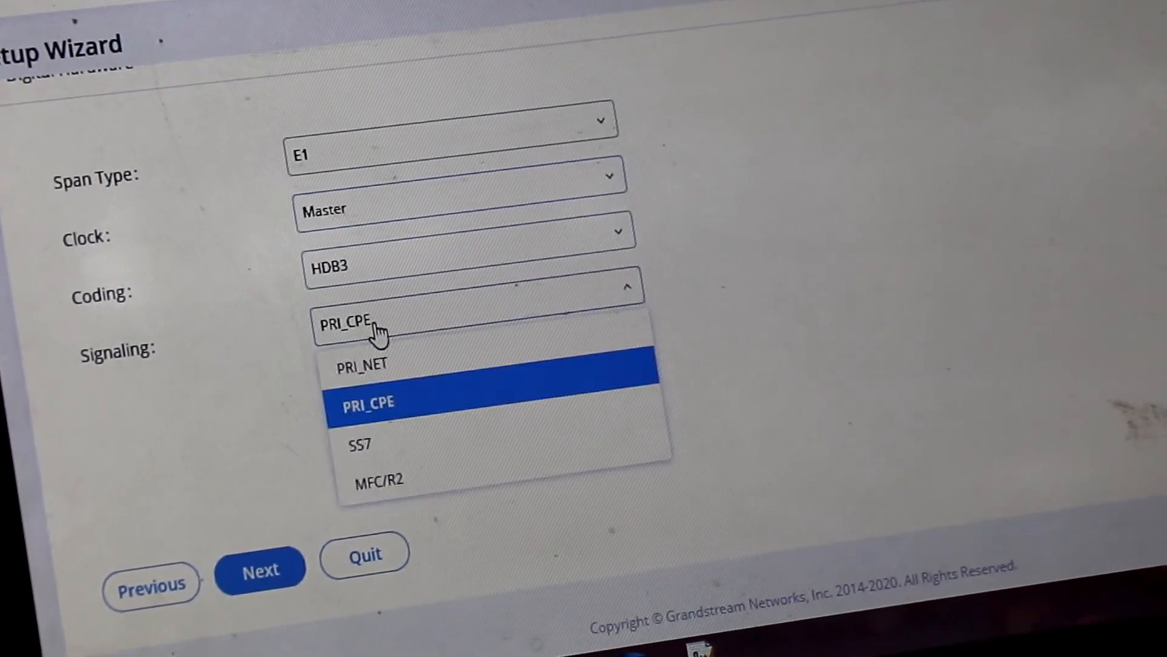
pyautogui.click(360, 364)
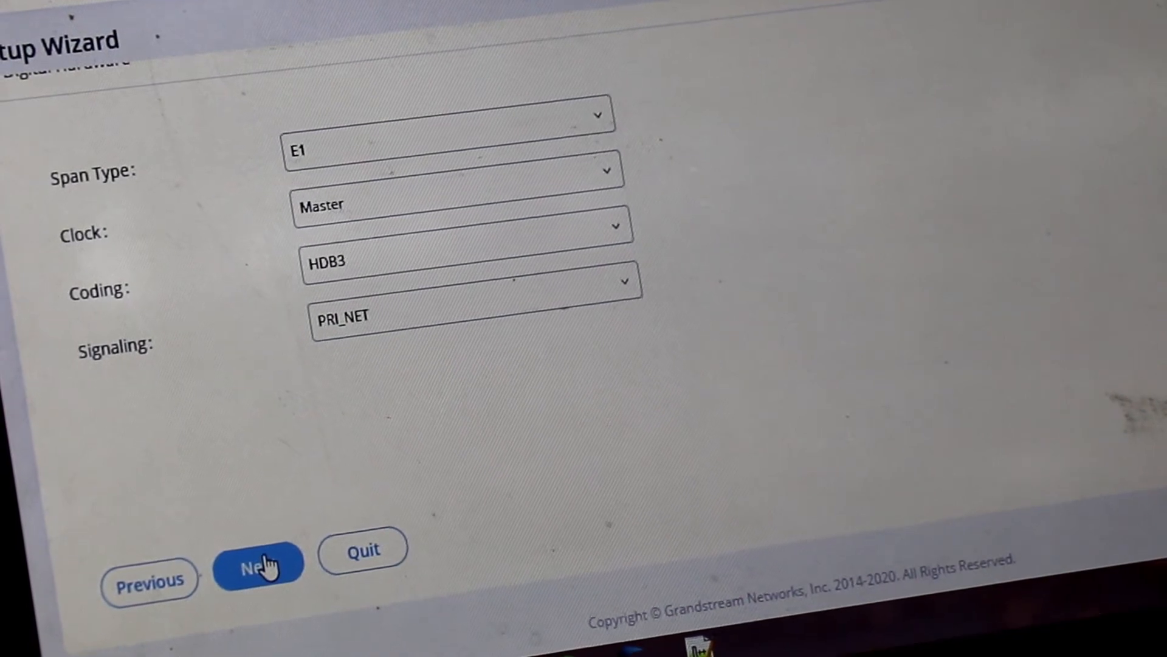
pyautogui.click(260, 564)
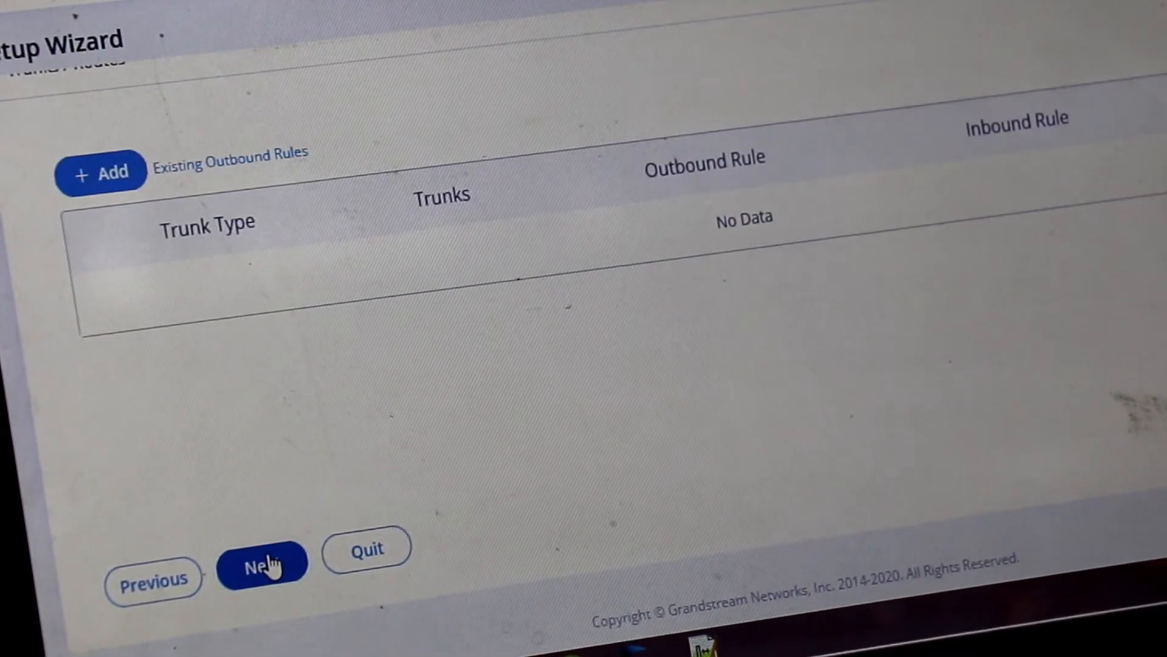
# Advance past the trunks page and save the wizard summary with the E1 span settings.
pyautogui.click(263, 565)
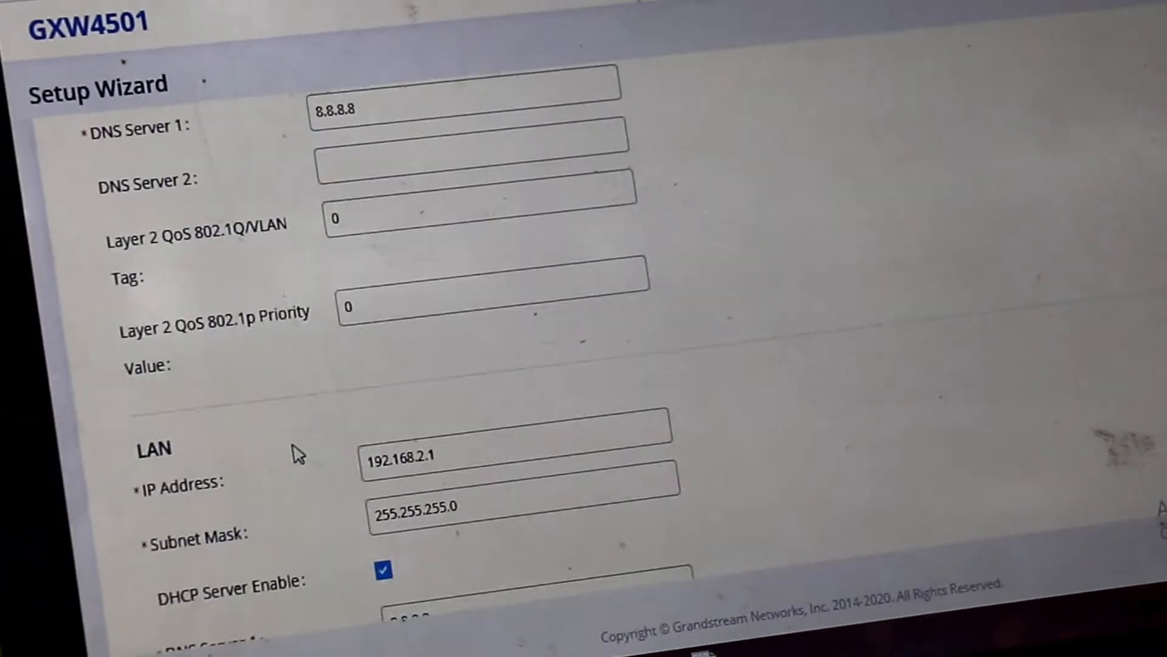
pyautogui.scroll(-3)
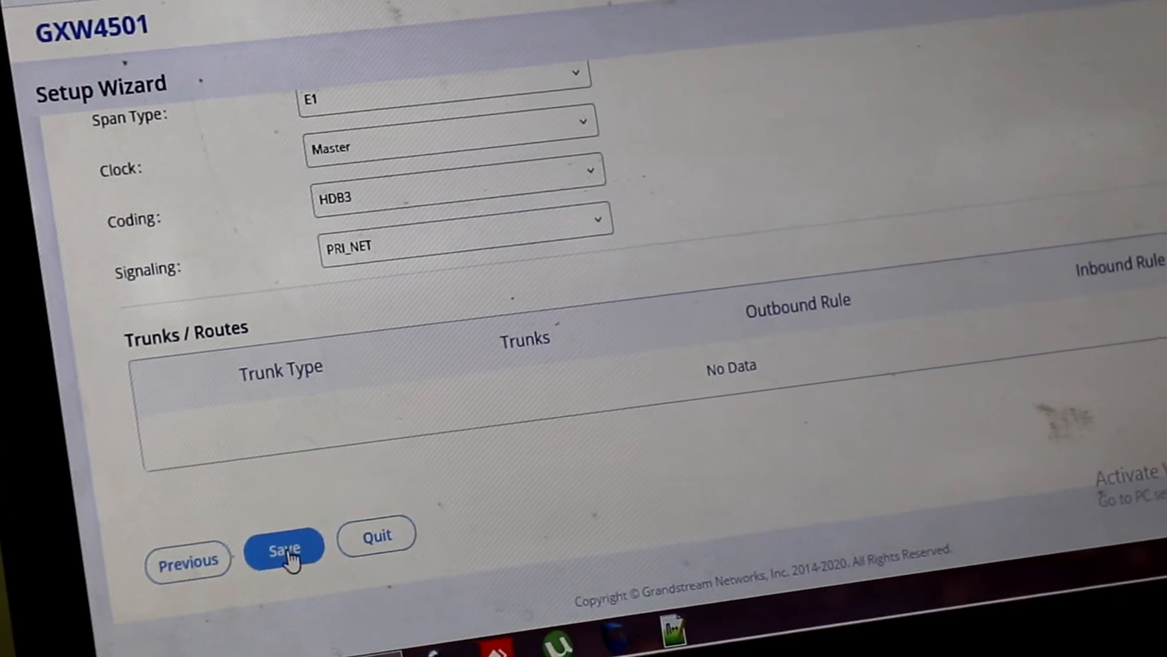
pyautogui.click(285, 551)
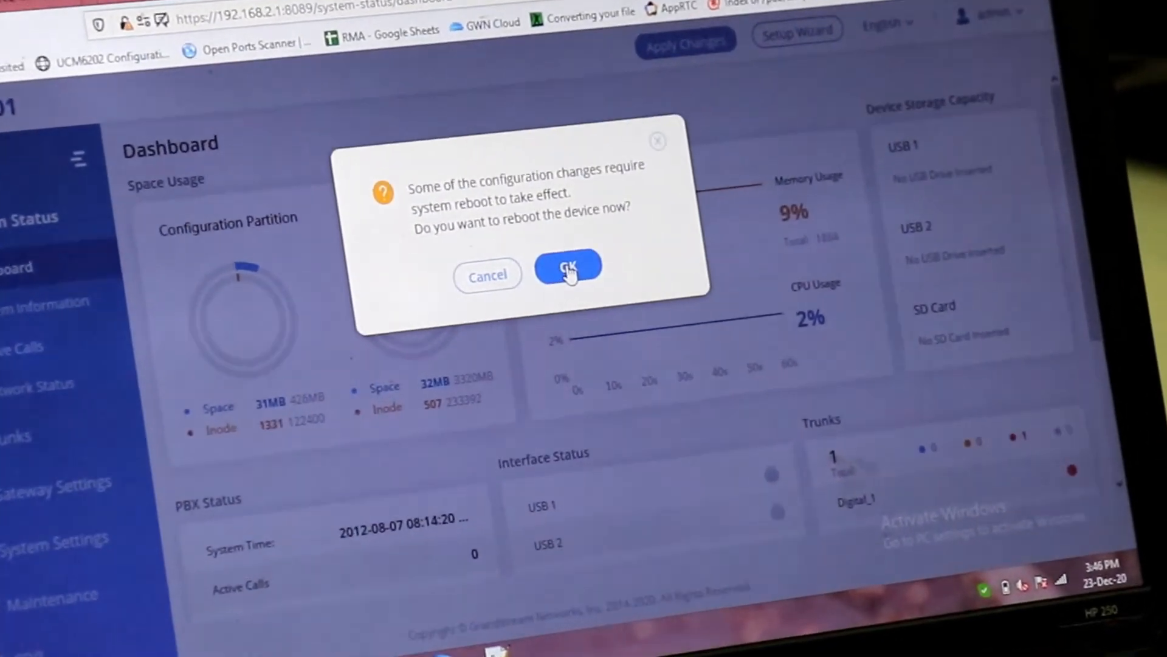
# Confirm the reboot and log back in as admin to the dashboard.
pyautogui.click(568, 266)
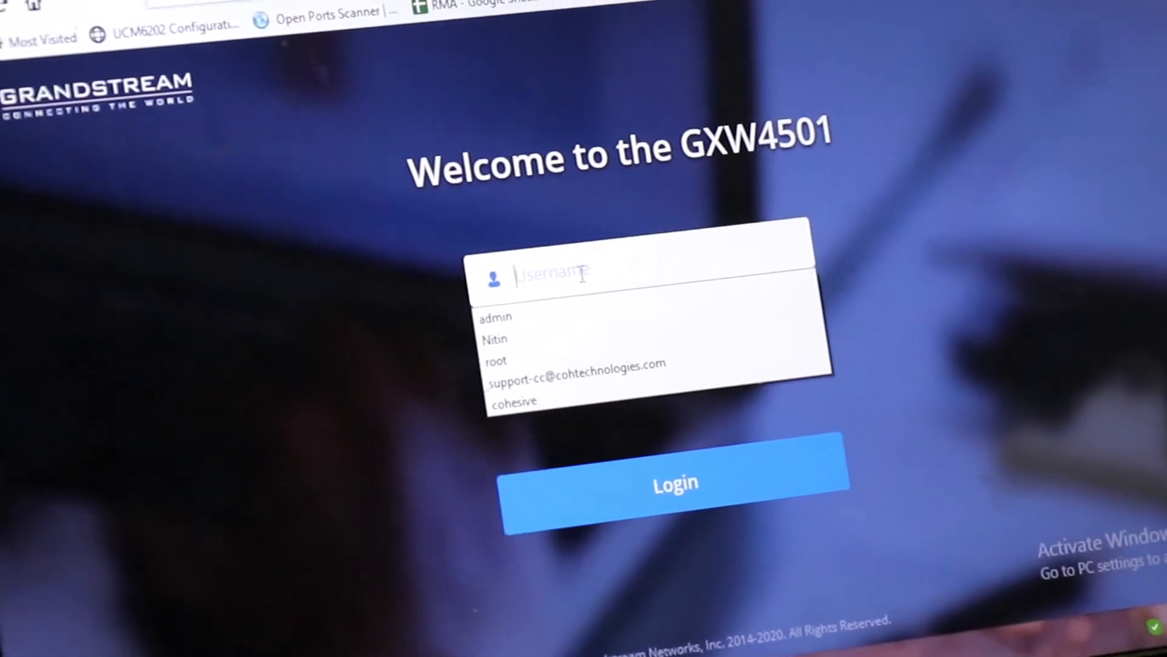
pyautogui.write('admin')
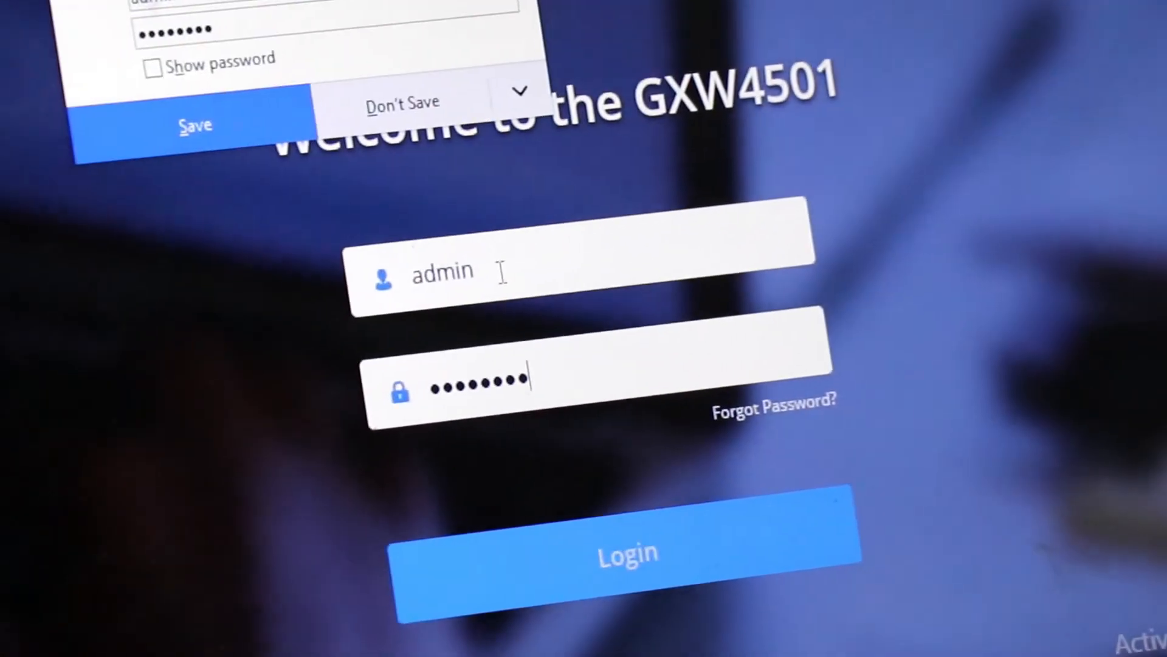
pyautogui.click(627, 553)
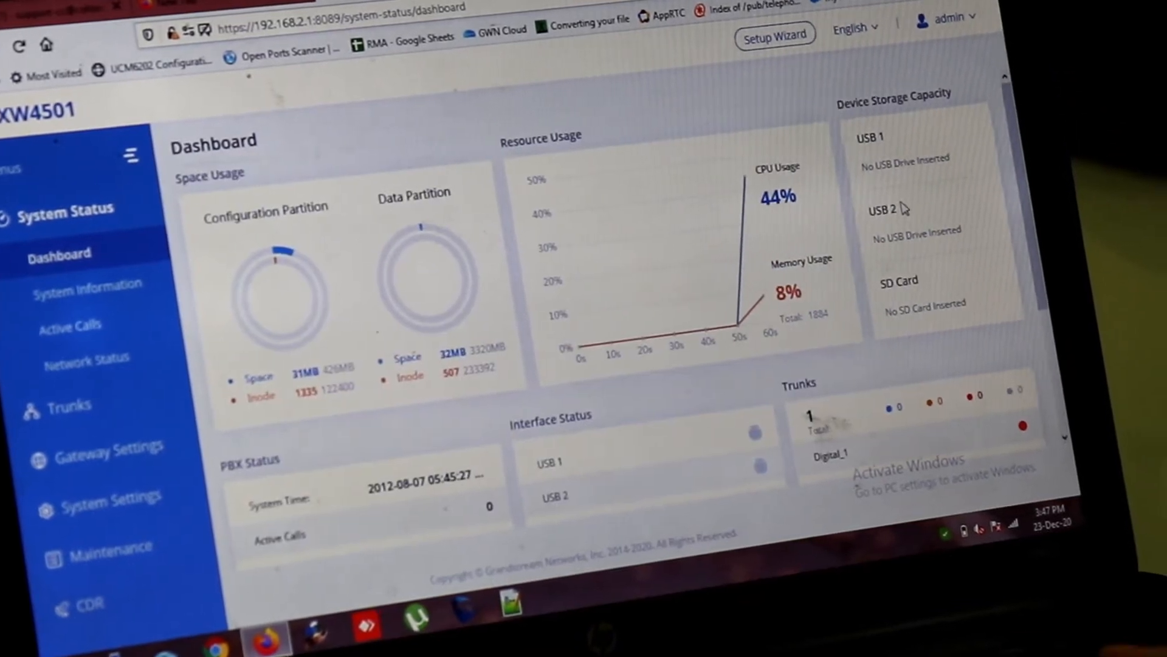
pyautogui.scroll(-3)
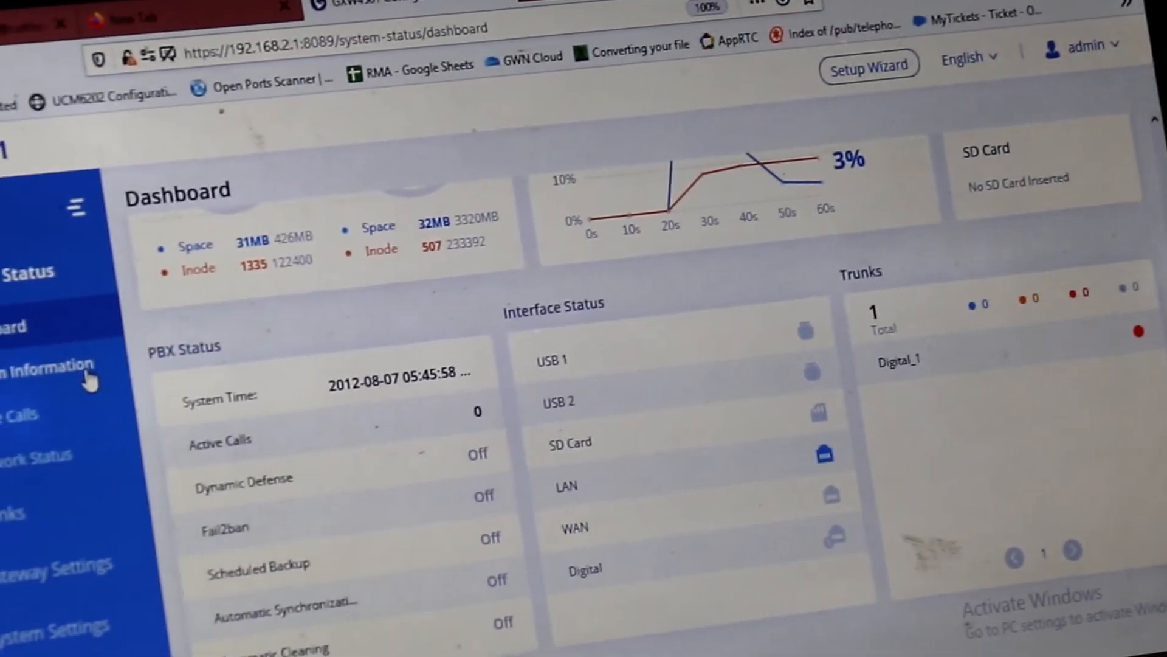
# Review System Information version details (model V1.4A, firmware 1.0.0.35) and view Active Calls.
pyautogui.click(48, 364)
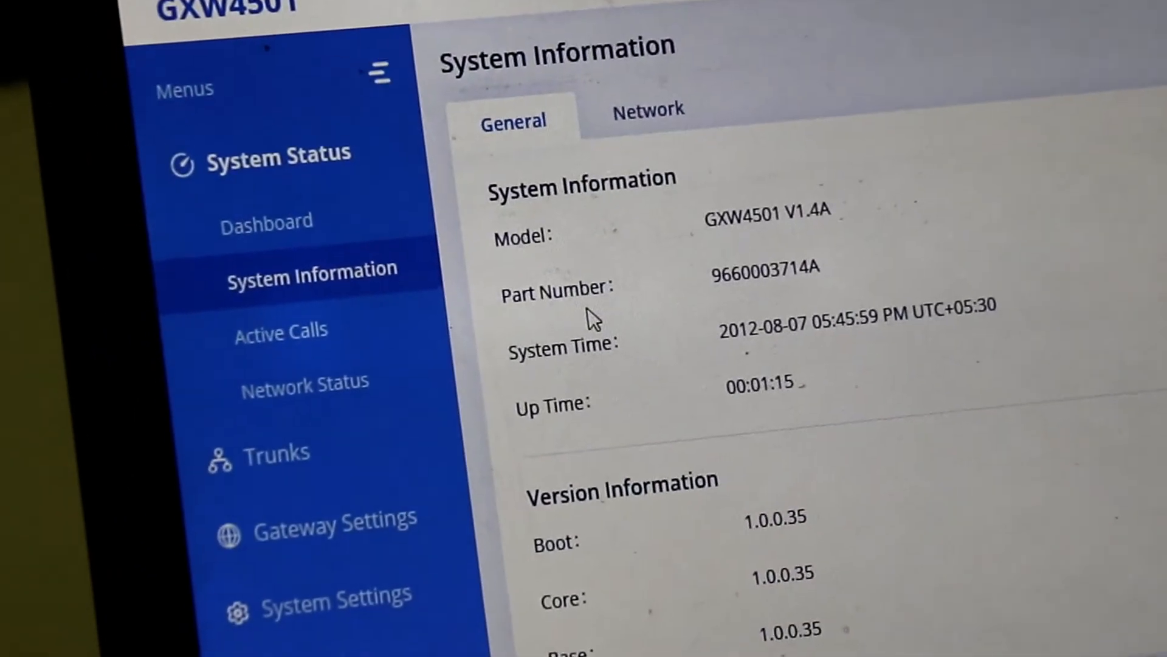
pyautogui.scroll(-3)
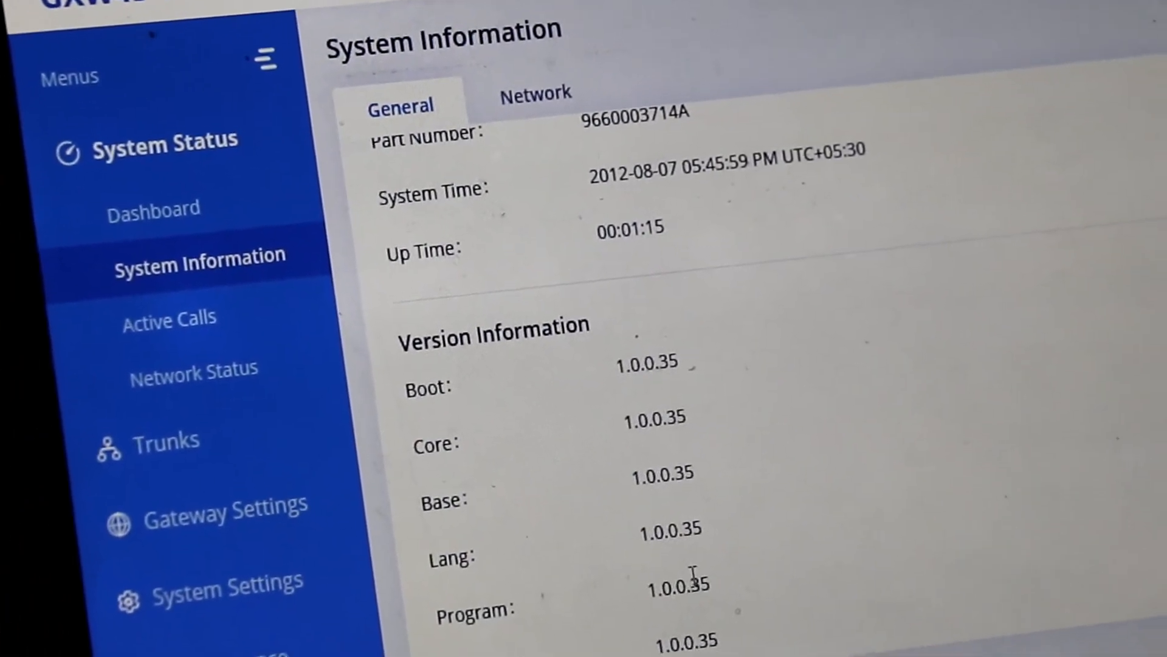
pyautogui.scroll(-3)
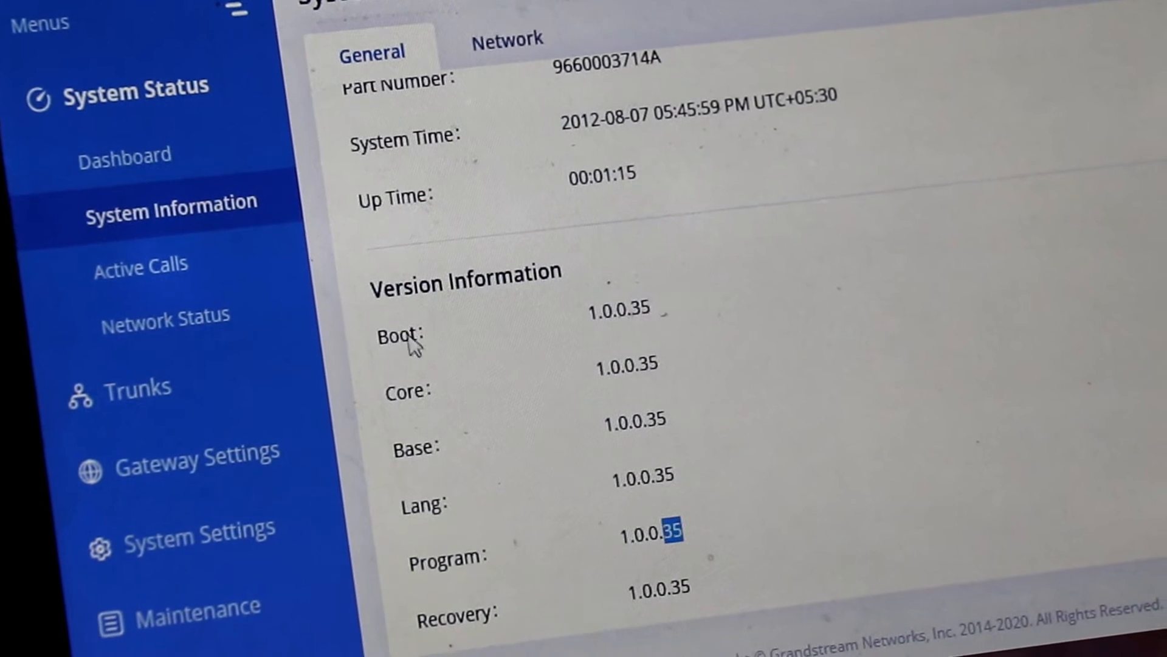
pyautogui.click(141, 264)
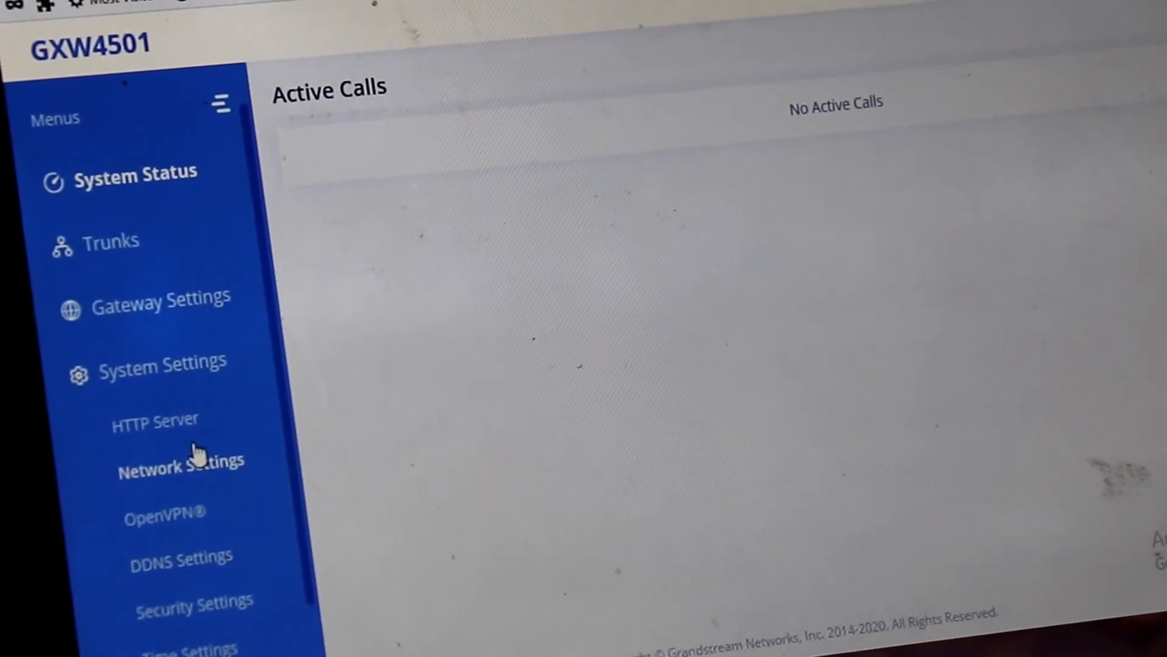
# Review the static WAN in Network Settings, then view the empty VoIP Trunks list.
pyautogui.click(181, 469)
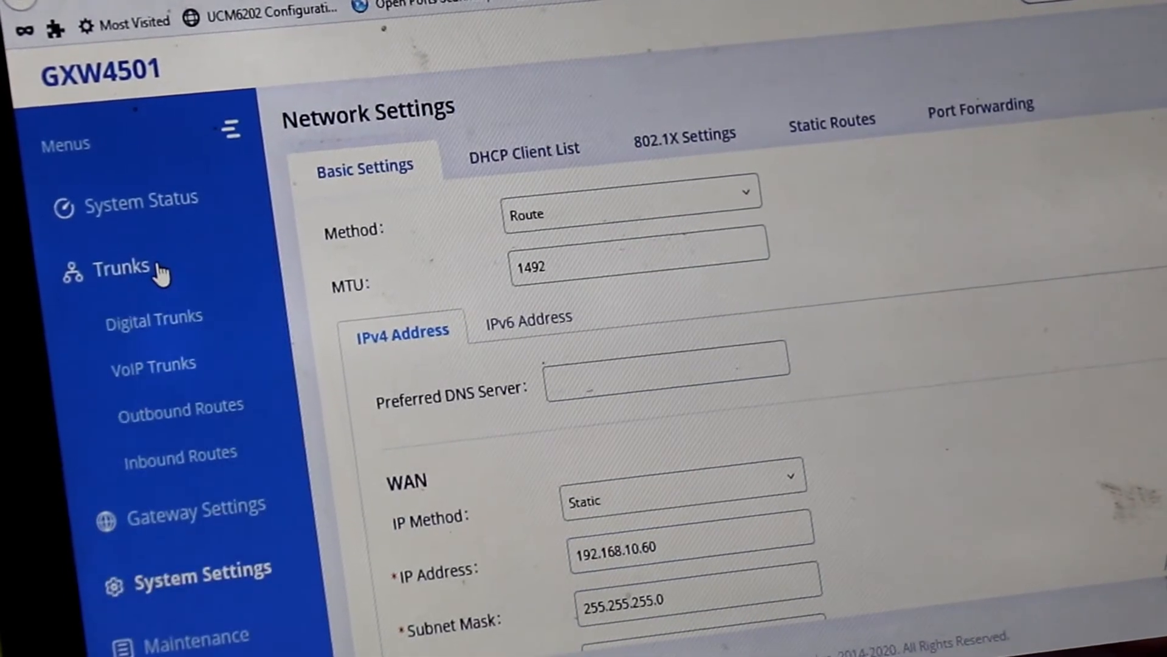
pyautogui.click(153, 362)
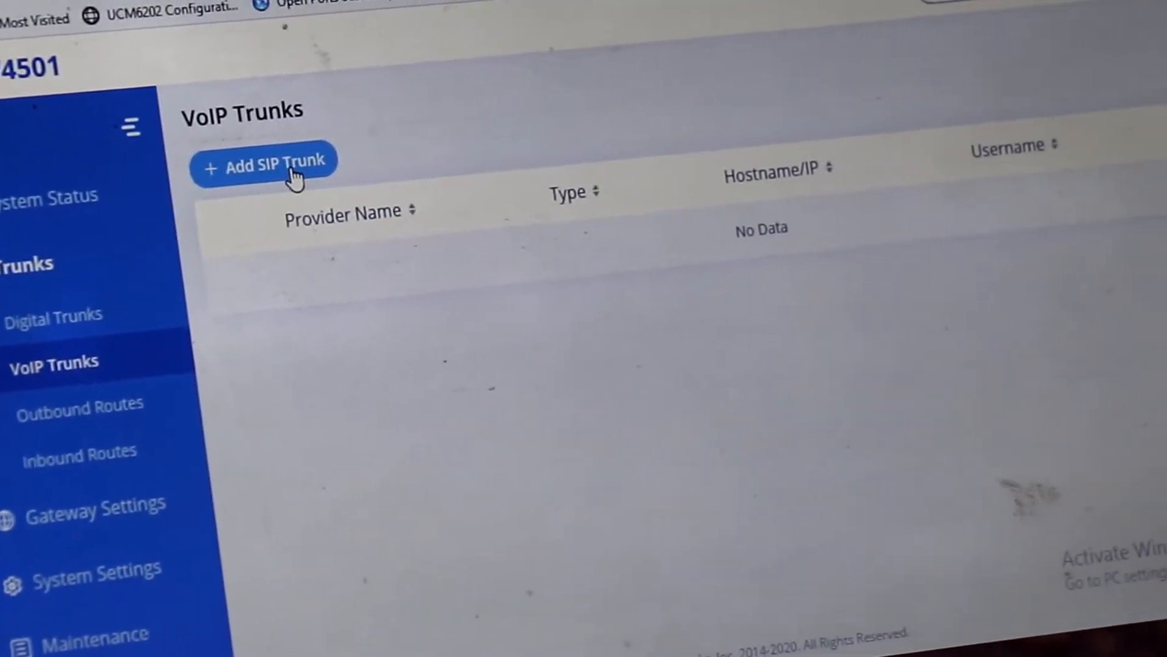
# Start a new register-type SIP trunk with provider name SIP_trunk.
pyautogui.click(262, 164)
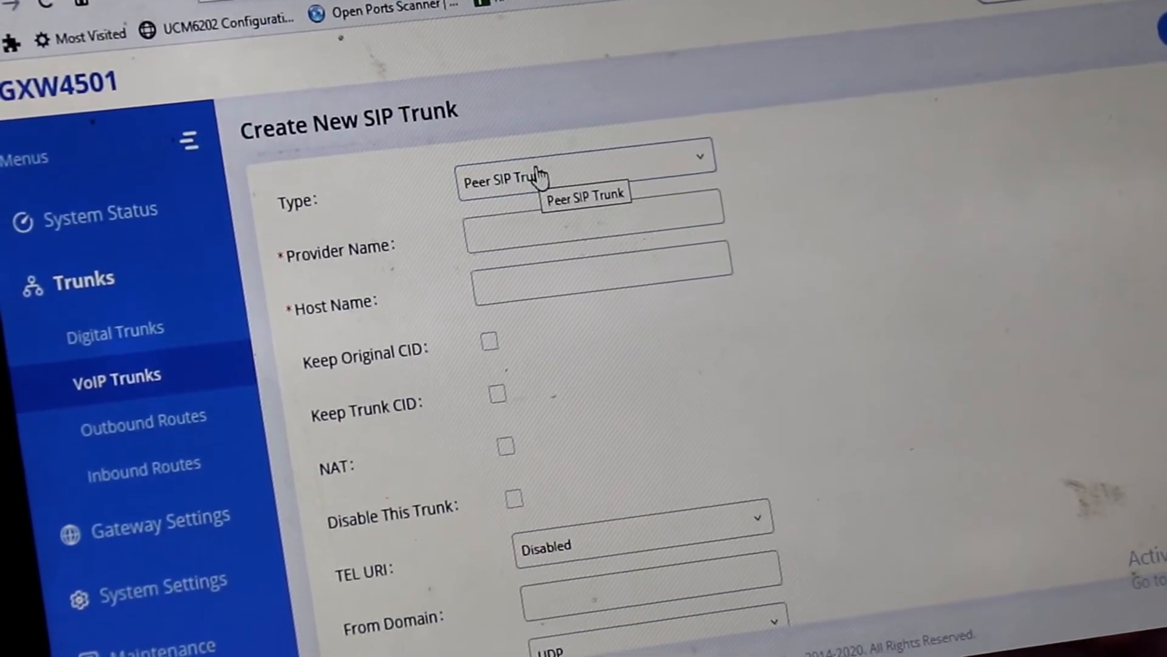
pyautogui.click(582, 157)
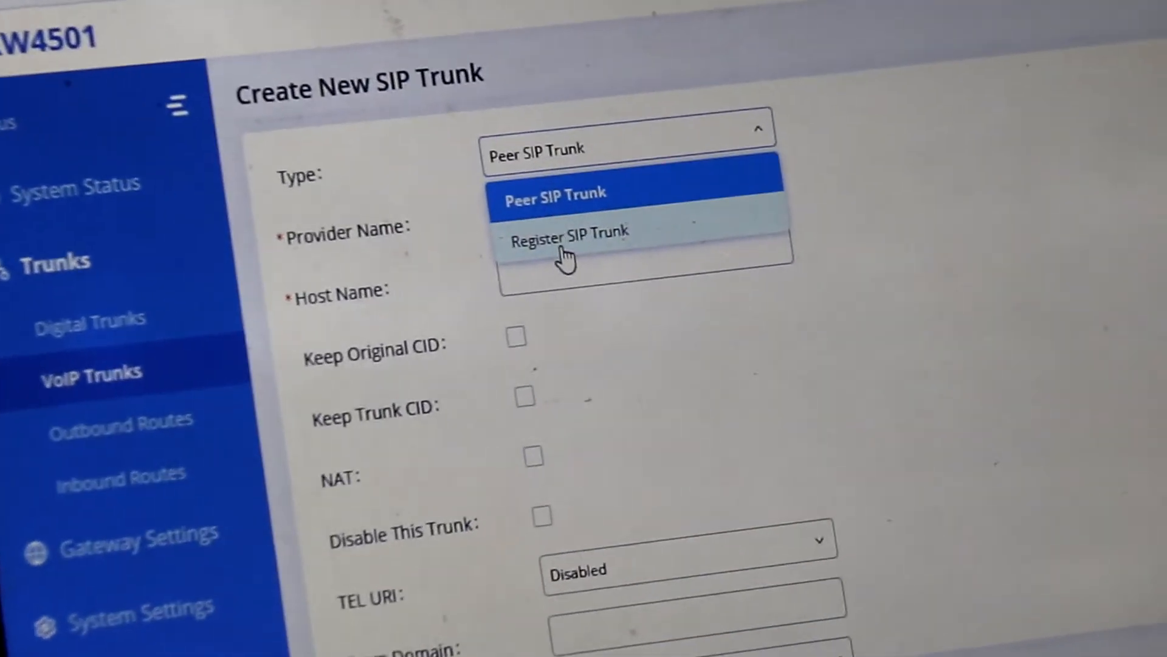
pyautogui.click(569, 235)
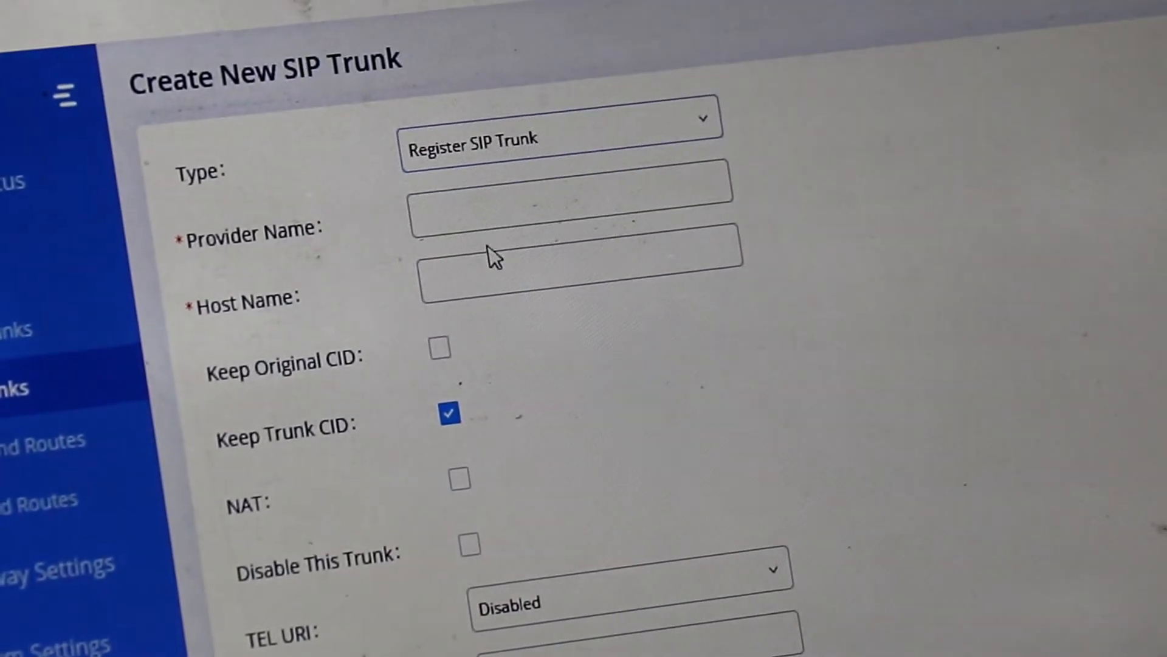
pyautogui.click(581, 216)
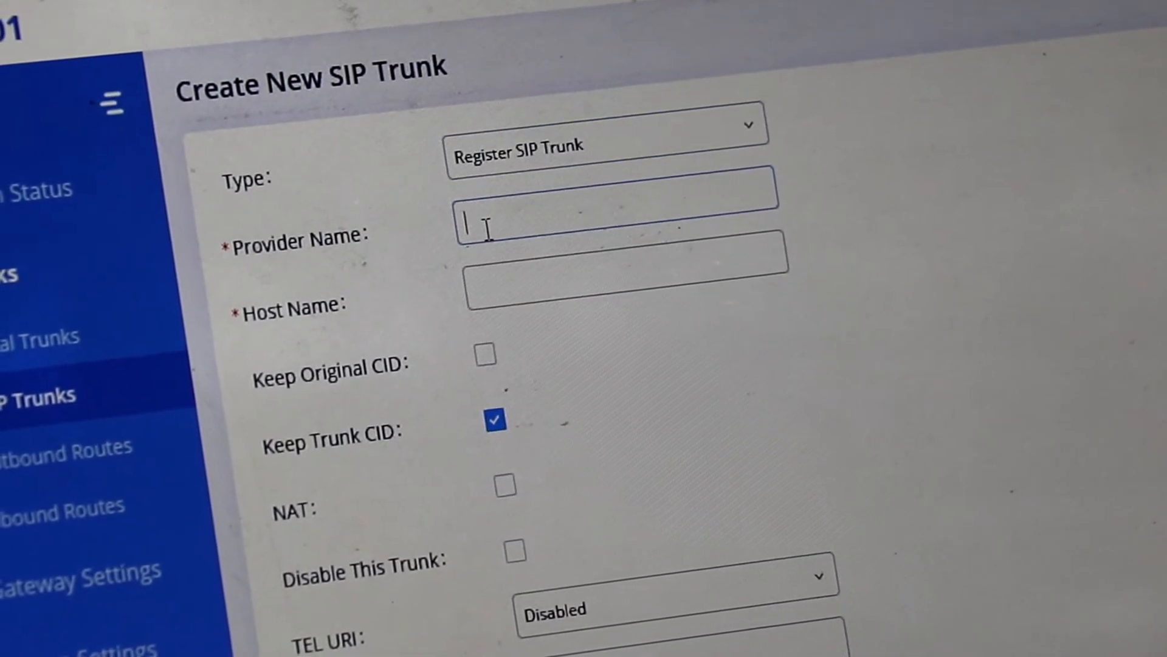
pyautogui.write('SI')
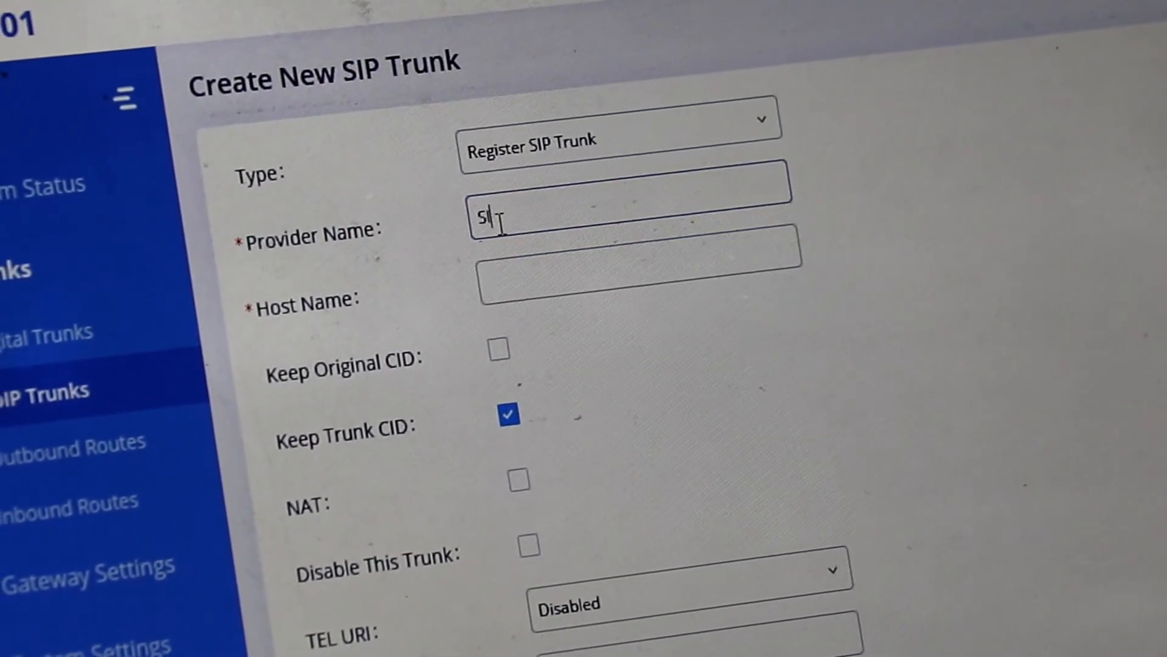
pyautogui.write('SIP_trunk')
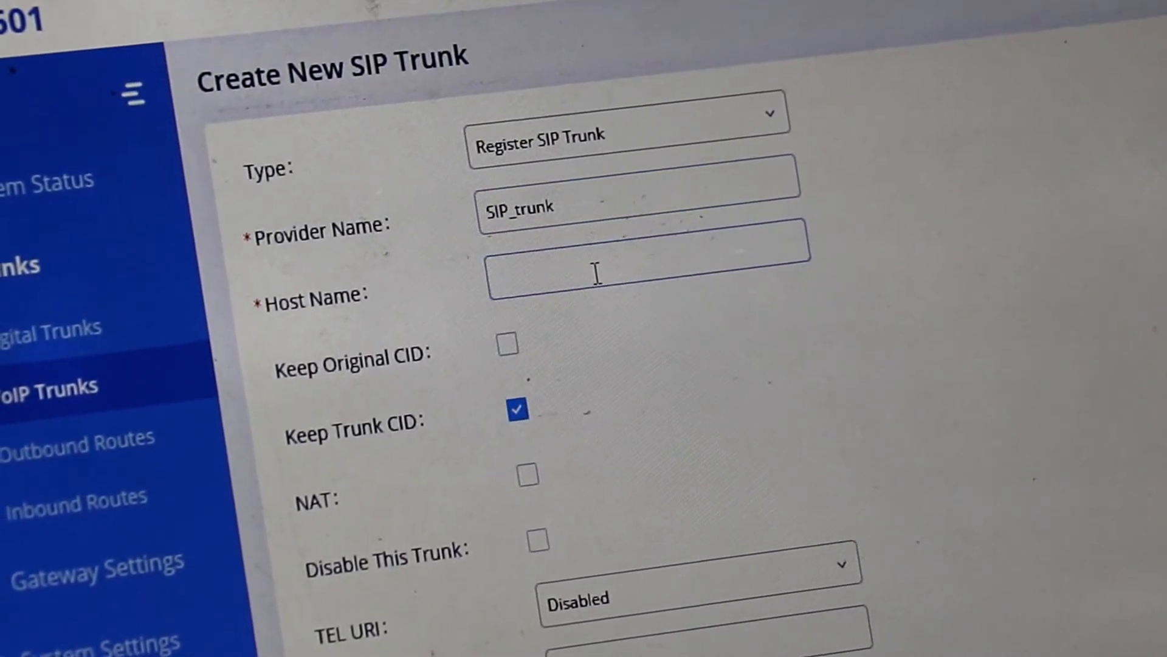
# Set the trunk host to 192.168.10.50 and enter the registration username and password.
pyautogui.write('192.168.10.50')
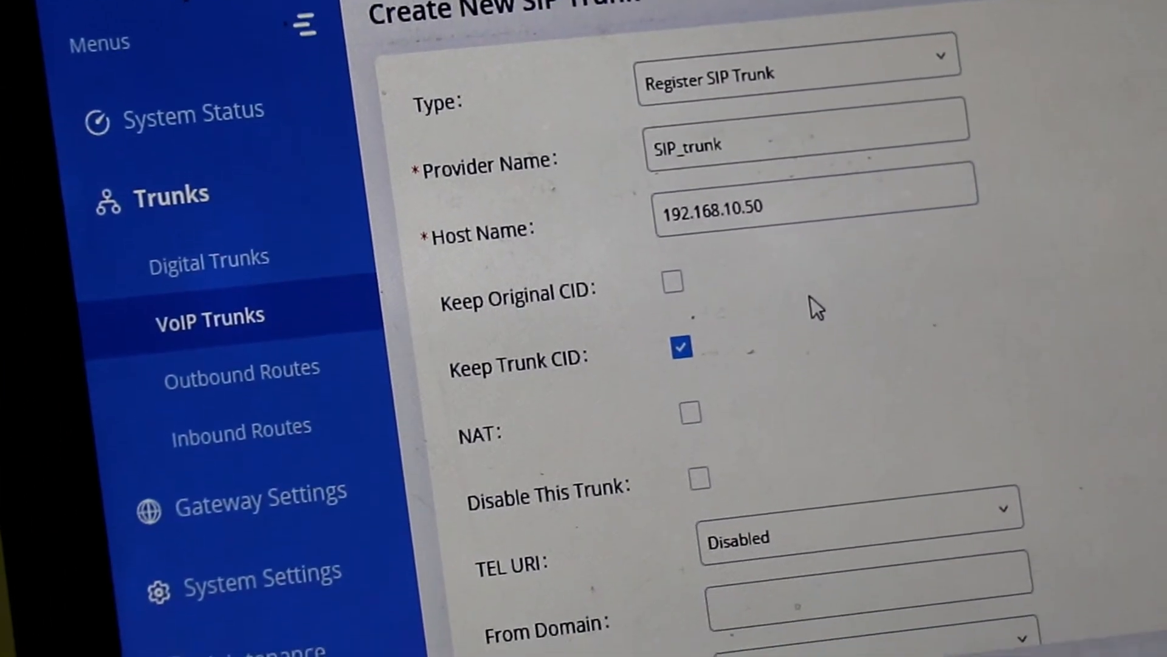
pyautogui.scroll(-3)
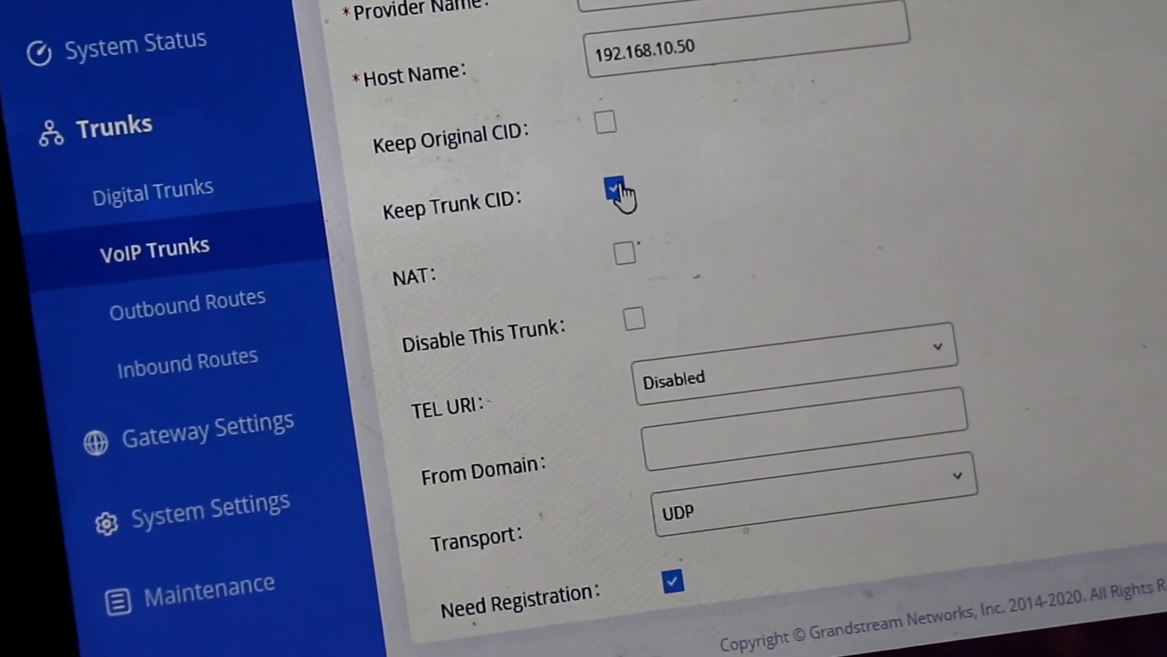
pyautogui.scroll(-3)
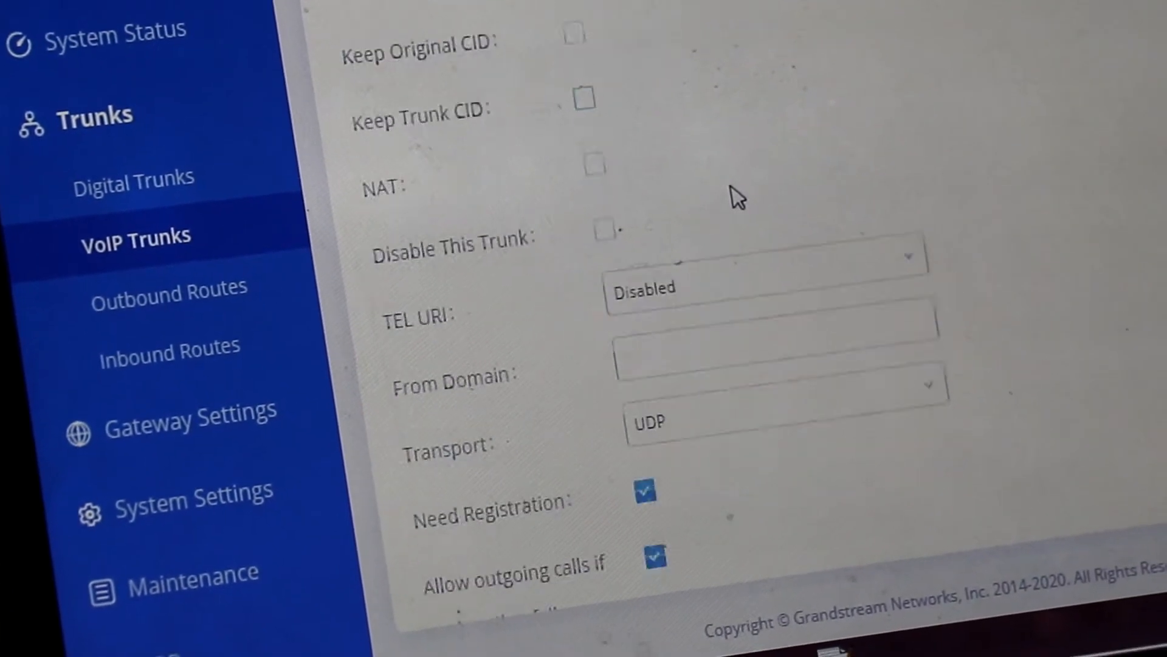
pyautogui.scroll(-3)
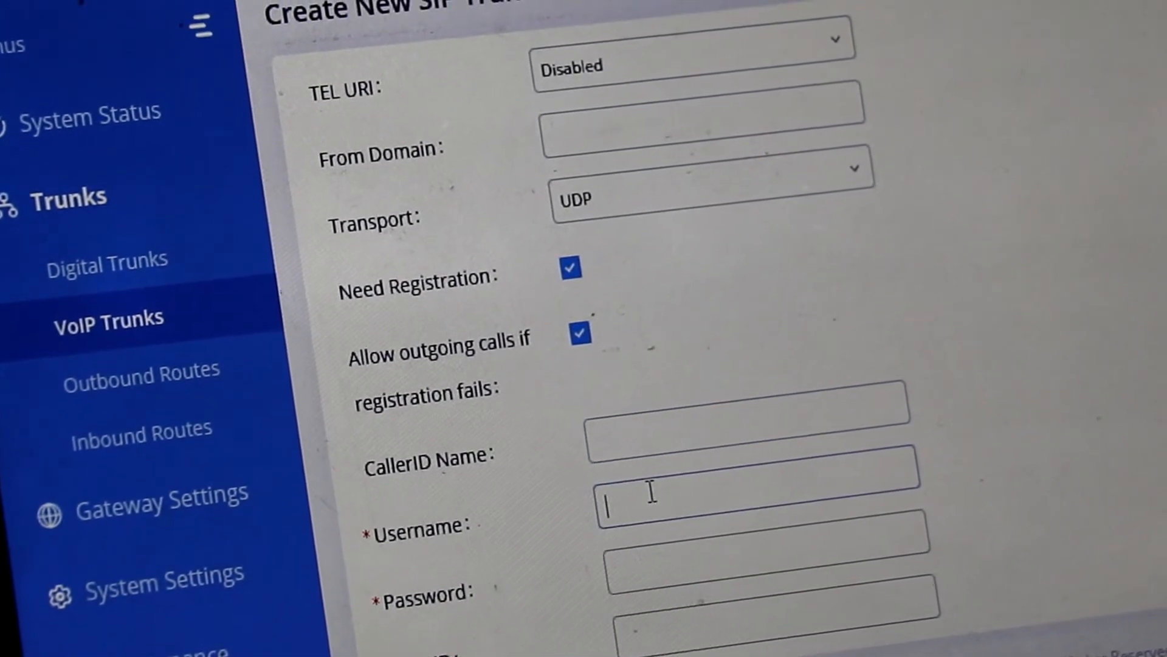
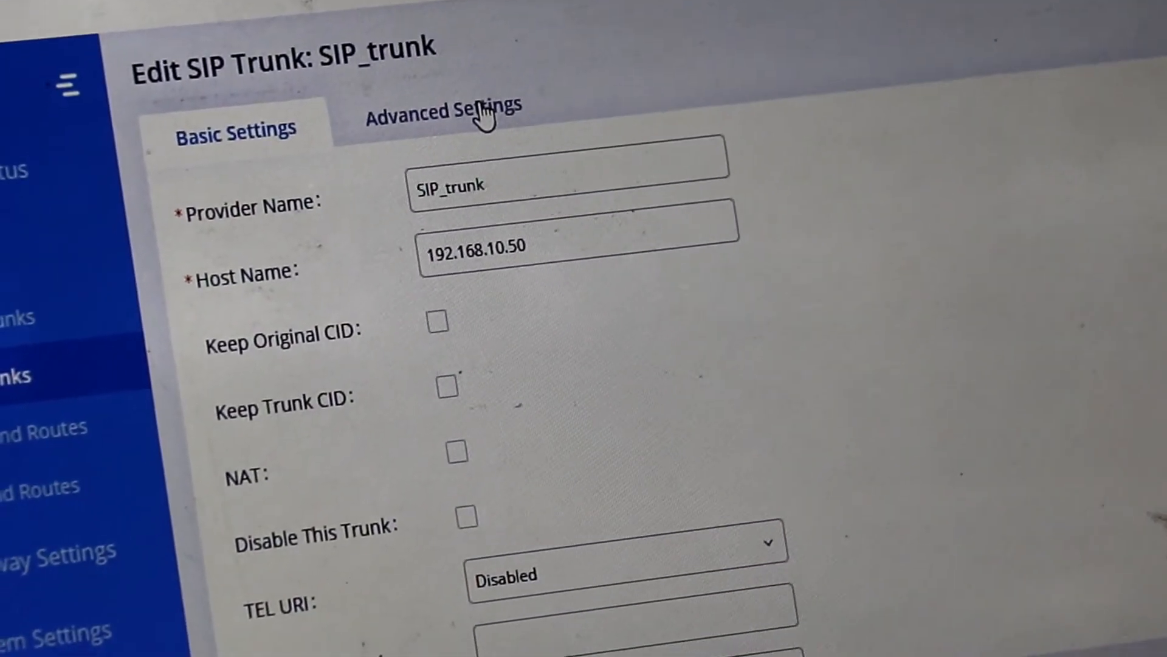
# In SIP_trunk's Advanced Settings set DID mode to To-header, enable the PPI header, and save.
pyautogui.click(443, 111)
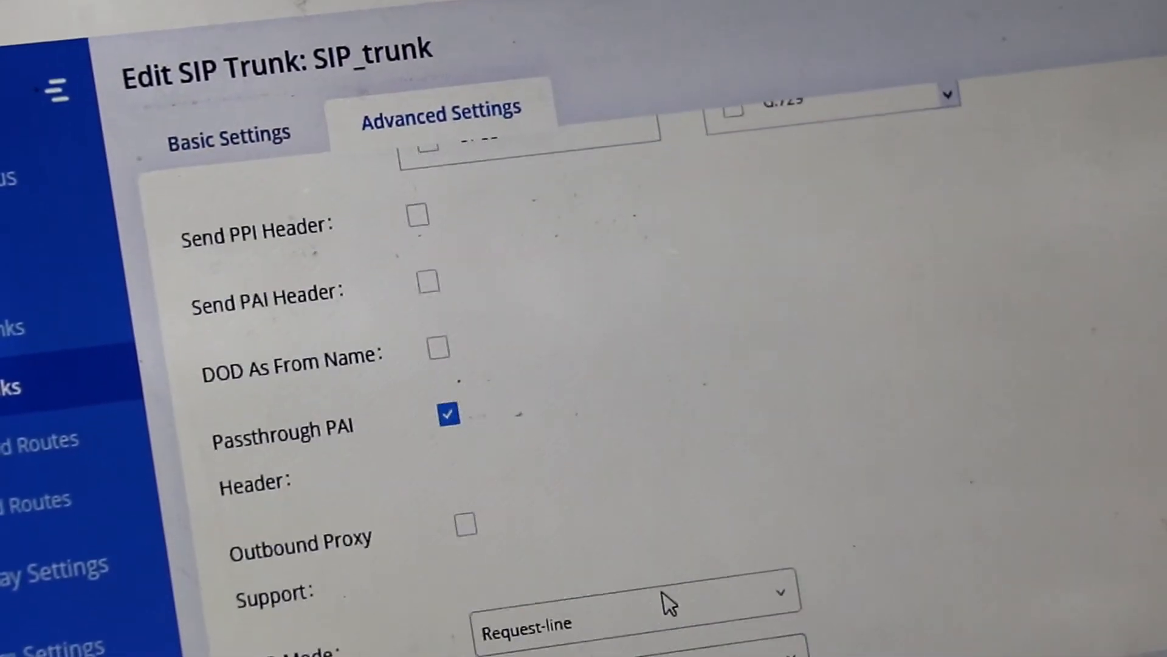
pyautogui.scroll(-3)
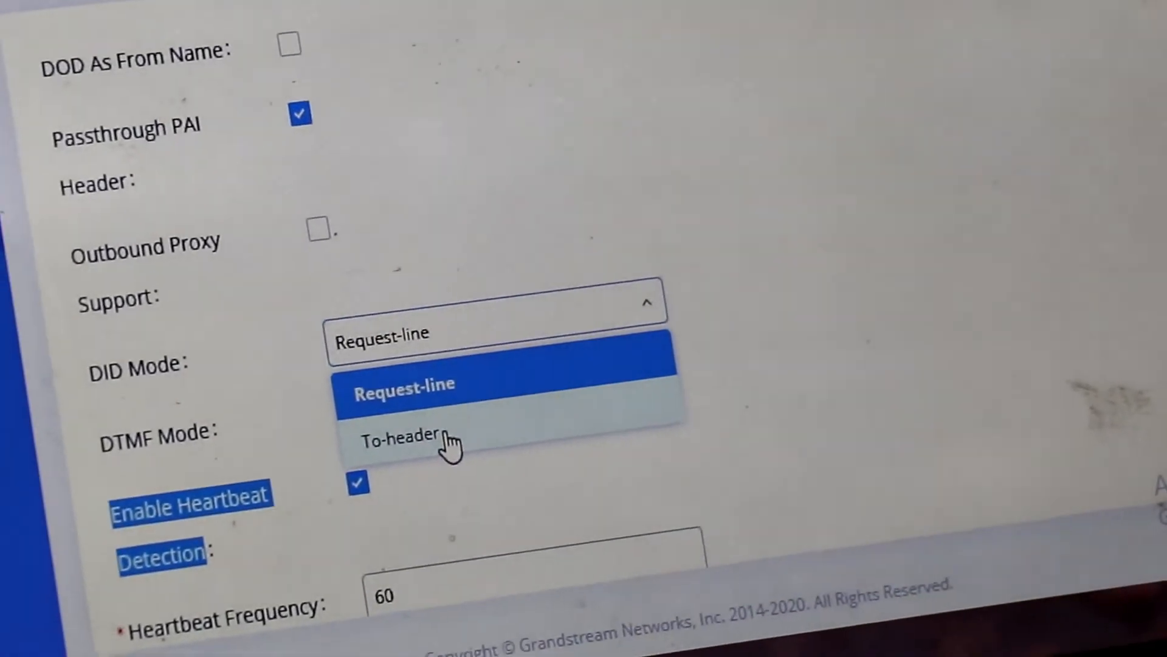
pyautogui.click(402, 438)
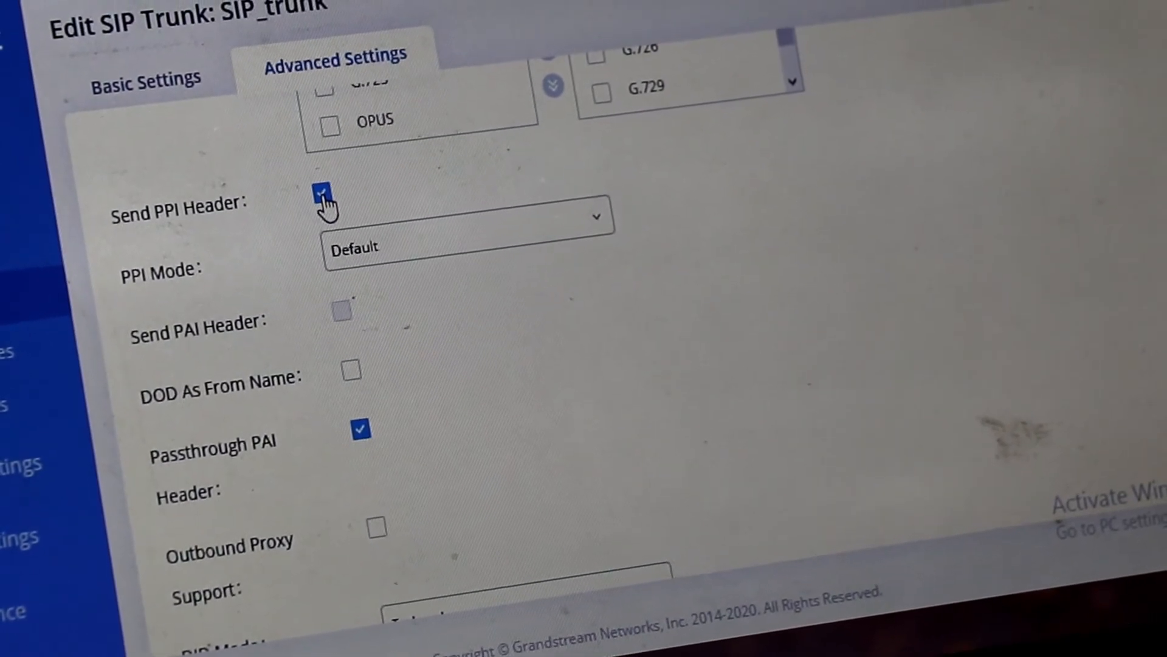
pyautogui.click(321, 192)
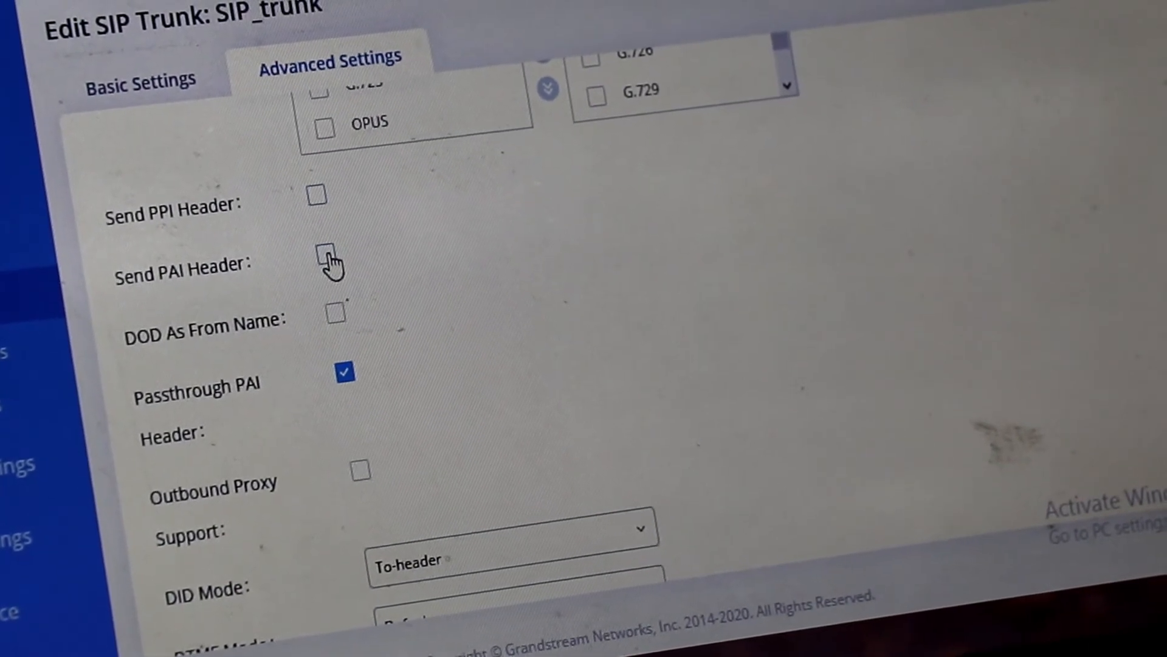
pyautogui.click(327, 257)
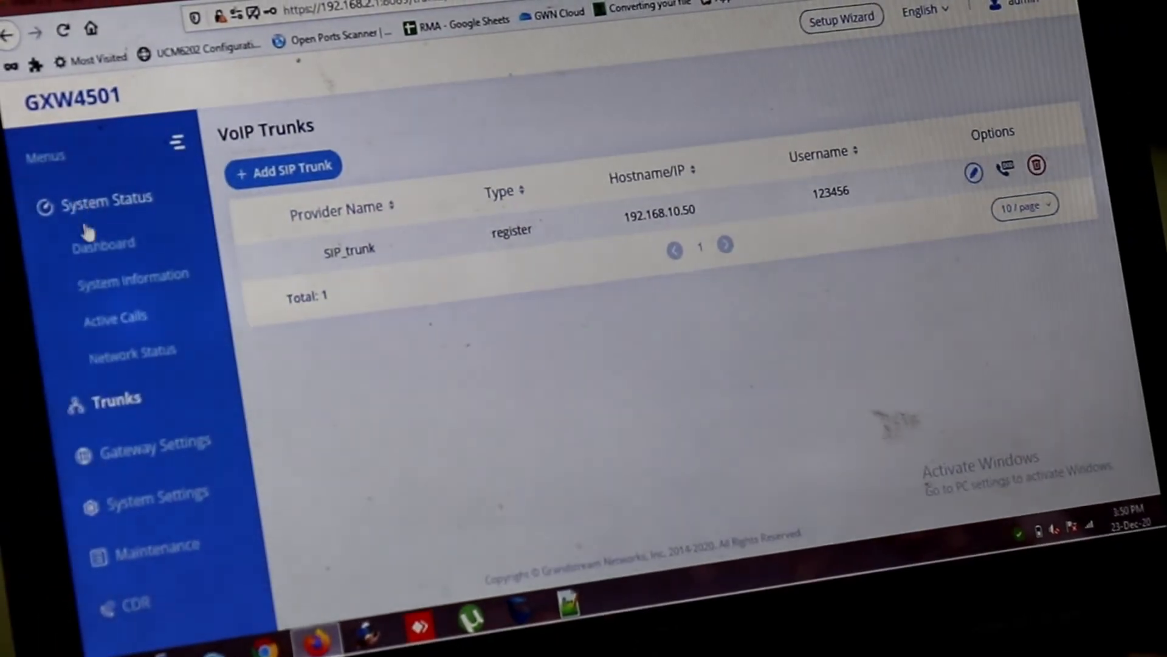
# Go to the Inbound Routes page, which lists no routes yet.
pyautogui.click(105, 242)
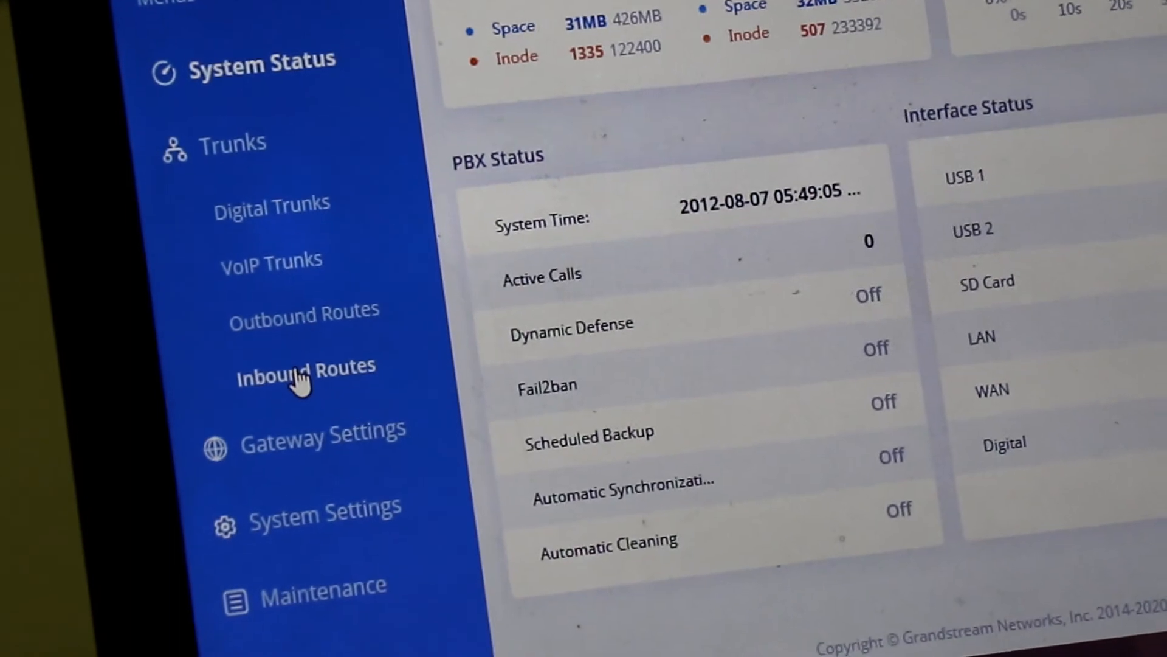
pyautogui.click(305, 366)
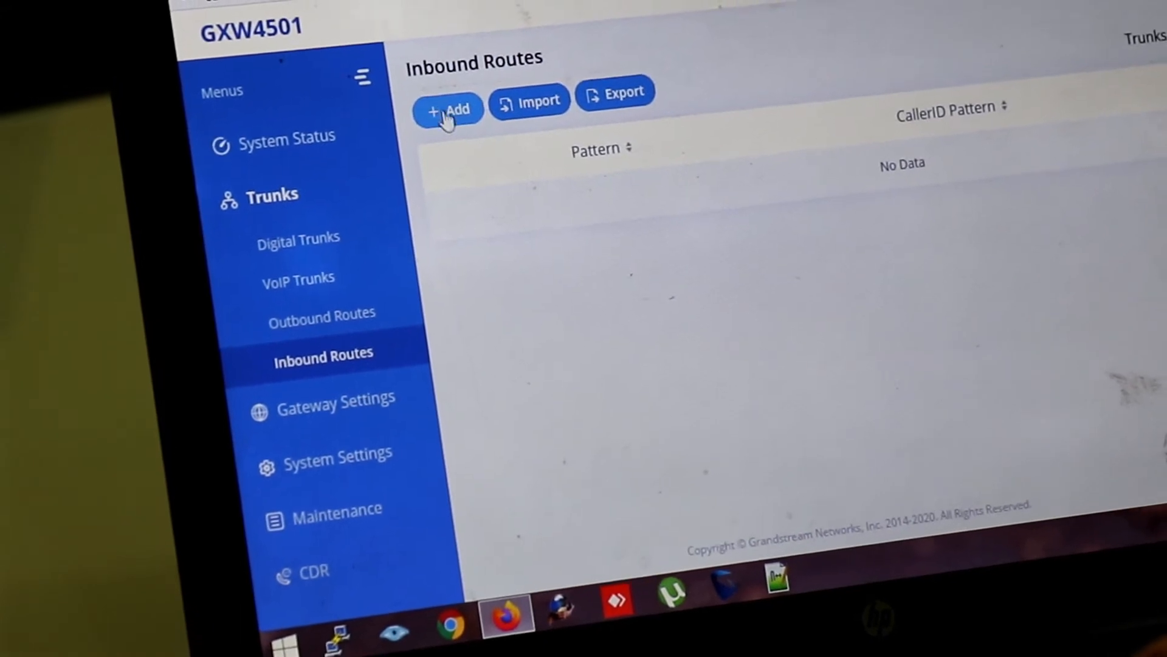
# Start an inbound rule for SIP_trunk with pattern 12345.
pyautogui.click(448, 109)
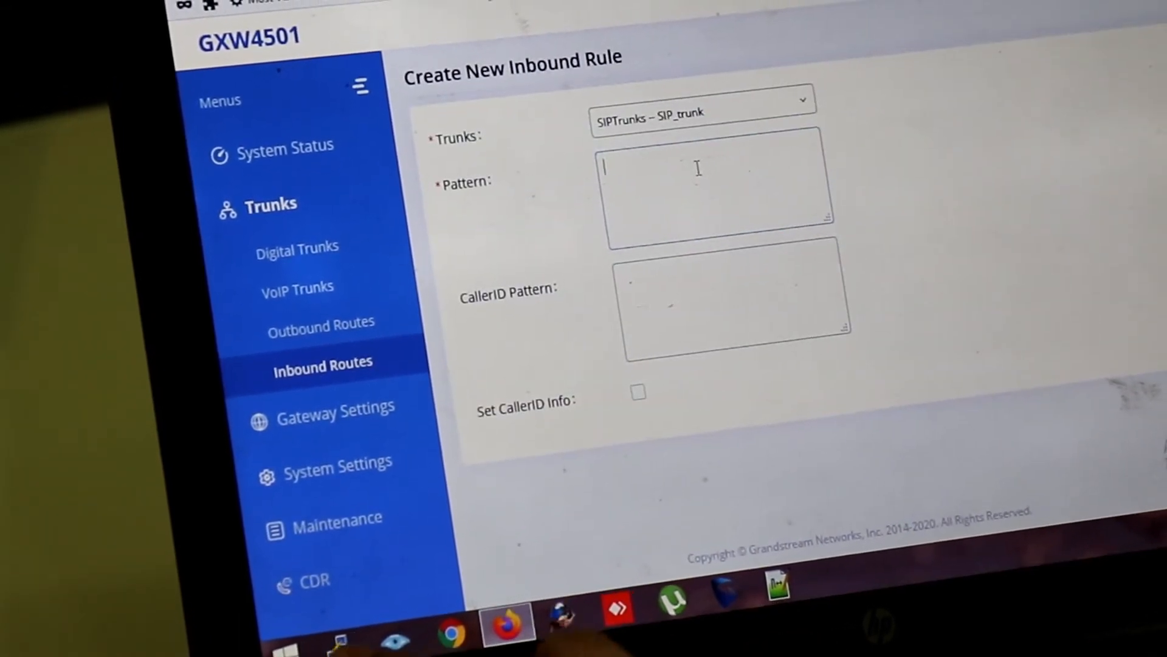
pyautogui.write('12345')
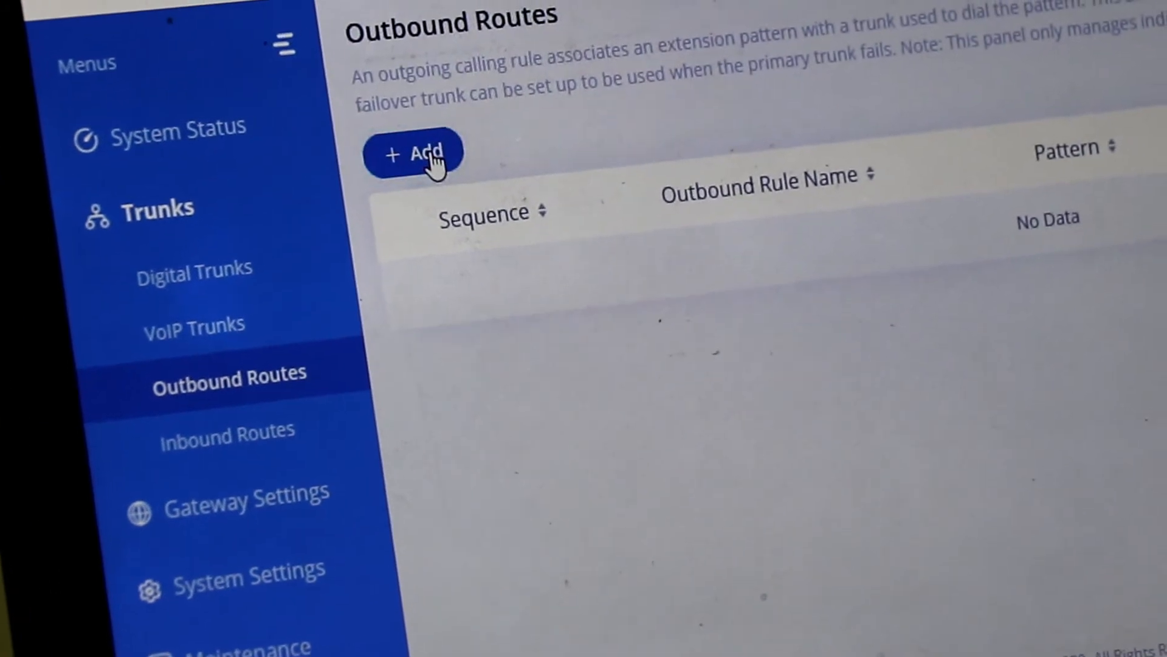
# Start an outbound rule named SIP_to_E1 with pattern 123456.
pyautogui.click(414, 153)
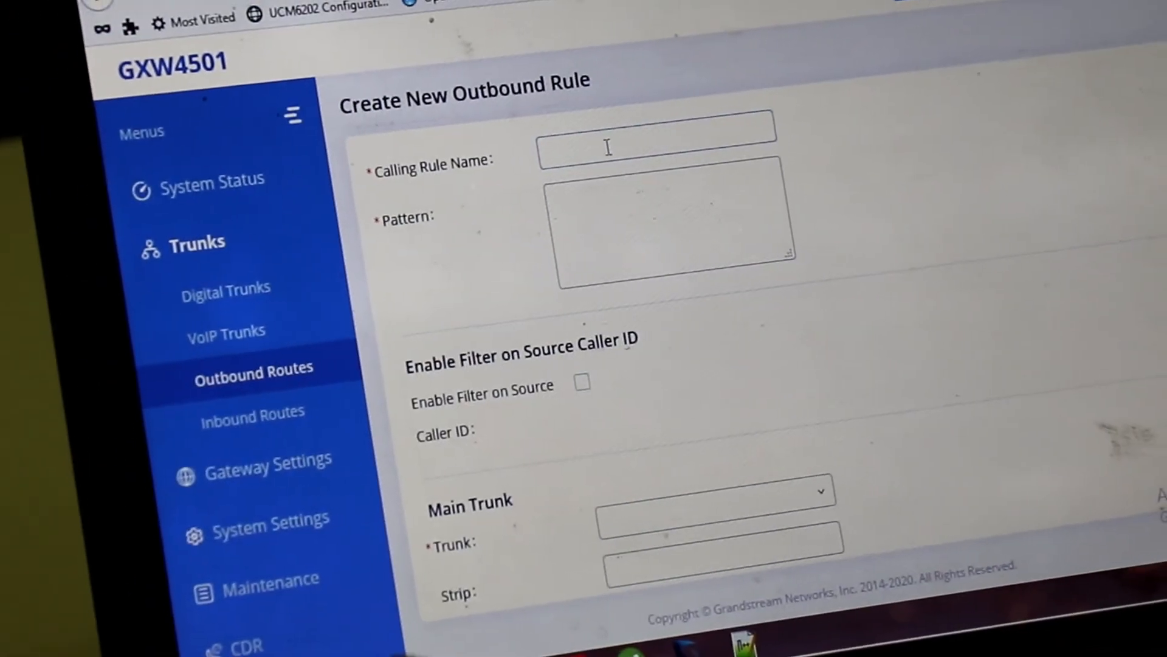
pyautogui.write('SIP_to_E')
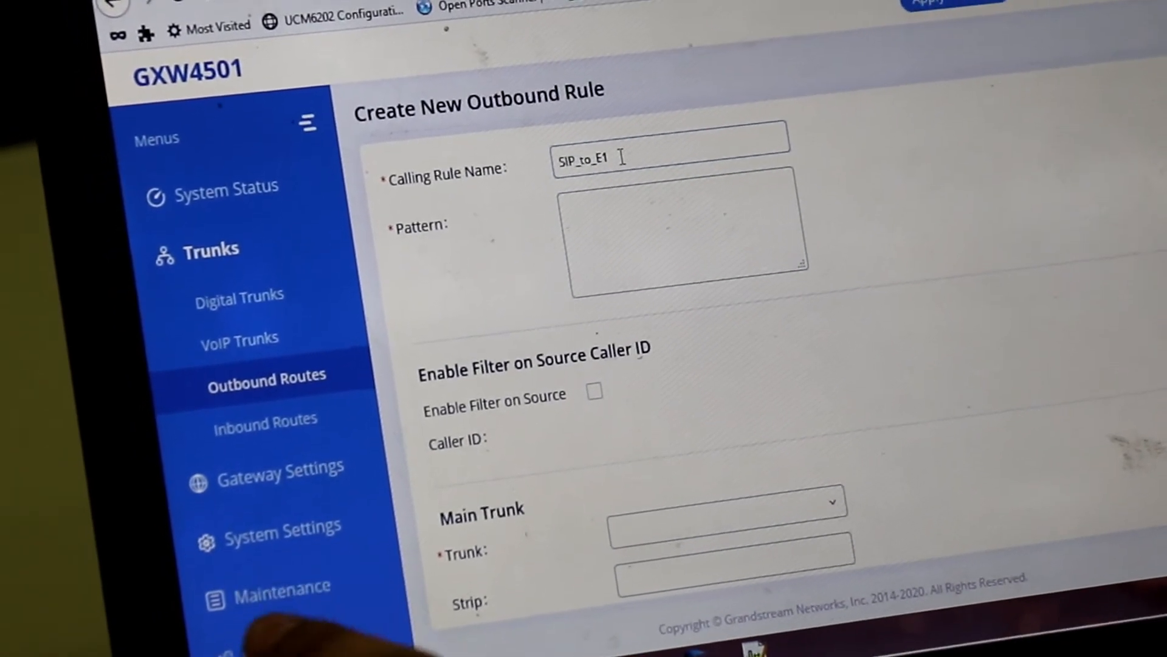
pyautogui.write('123456')
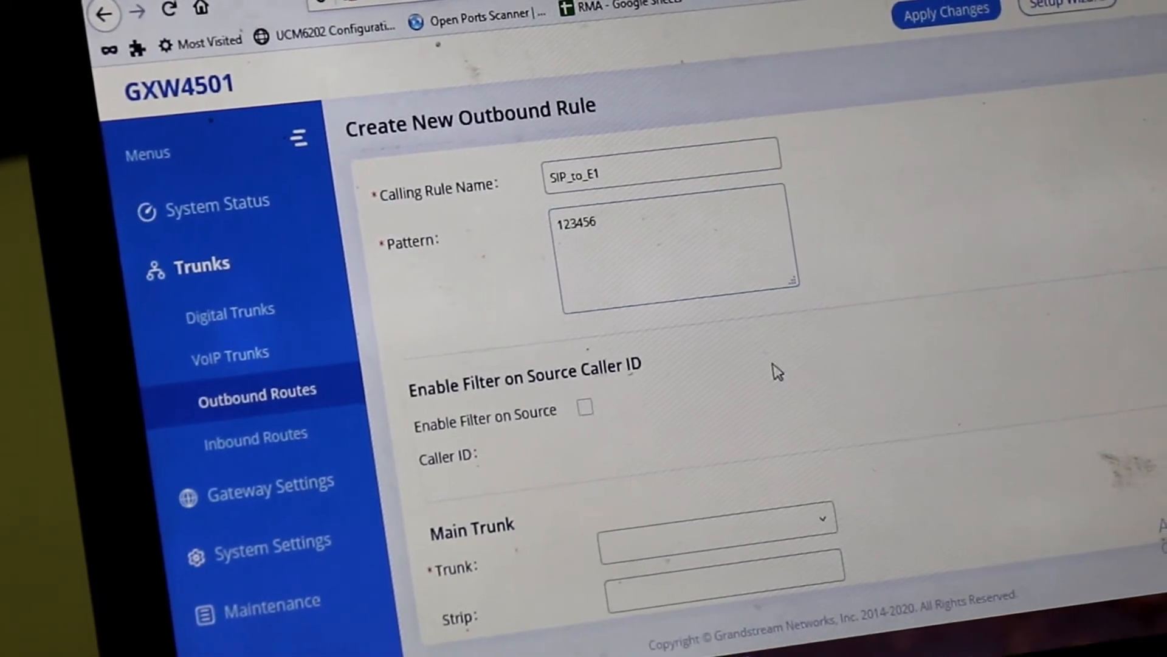
pyautogui.scroll(-3)
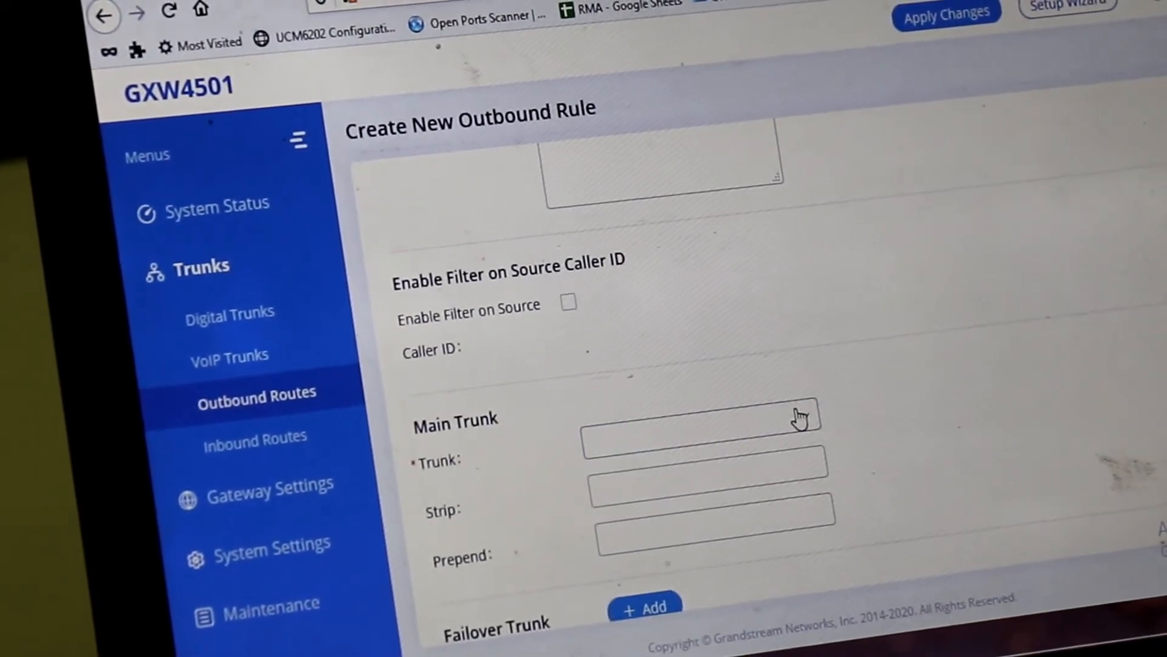
# Route SIP_to_E1 over the PRITrunks -- Digital_1 main trunk and save it.
pyautogui.click(700, 421)
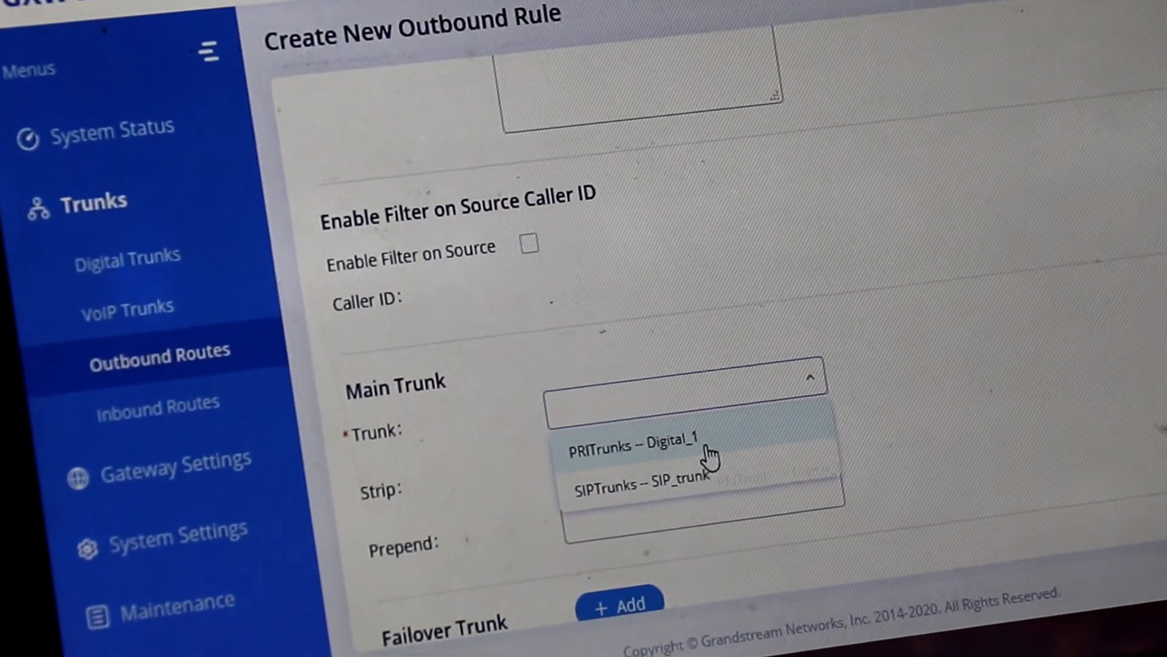
pyautogui.click(635, 446)
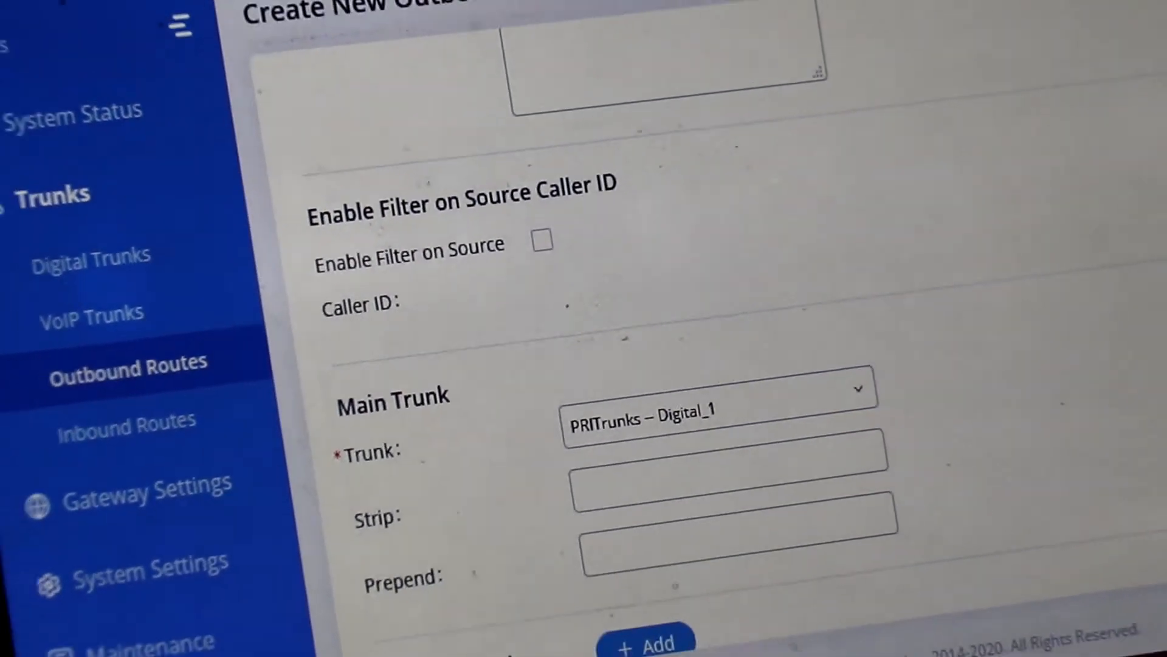
pyautogui.click(646, 642)
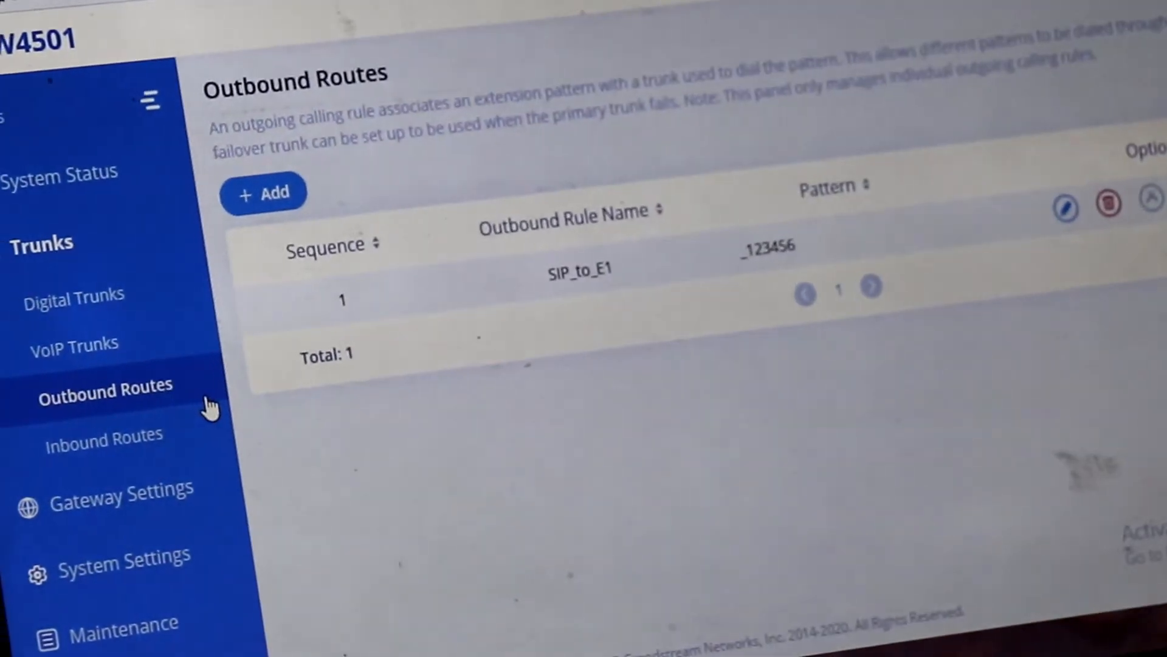
pyautogui.click(103, 435)
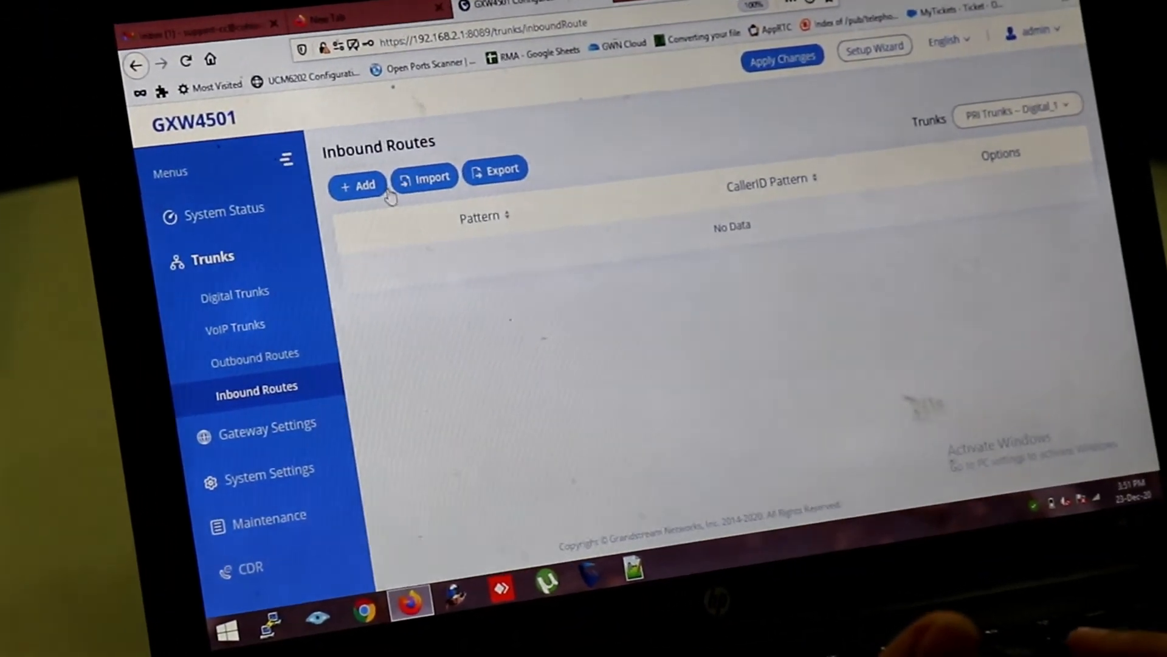
# Add an inbound rule on the Digital_1 PRI trunk with pattern _X. and save it.
pyautogui.click(357, 185)
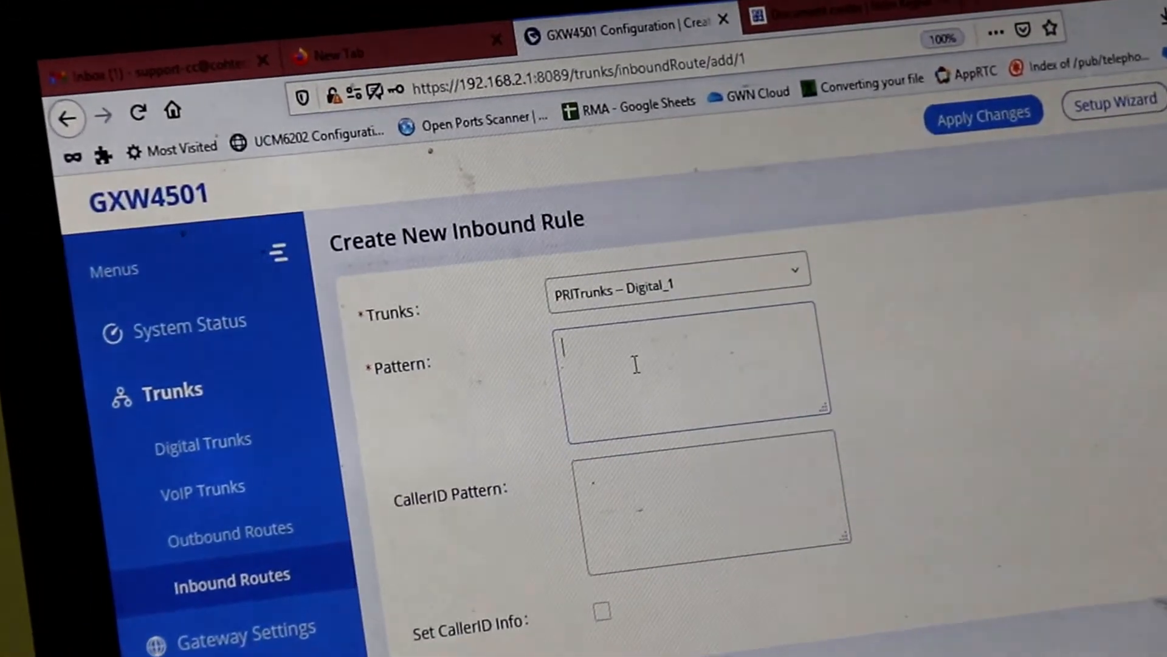
pyautogui.write('X.')
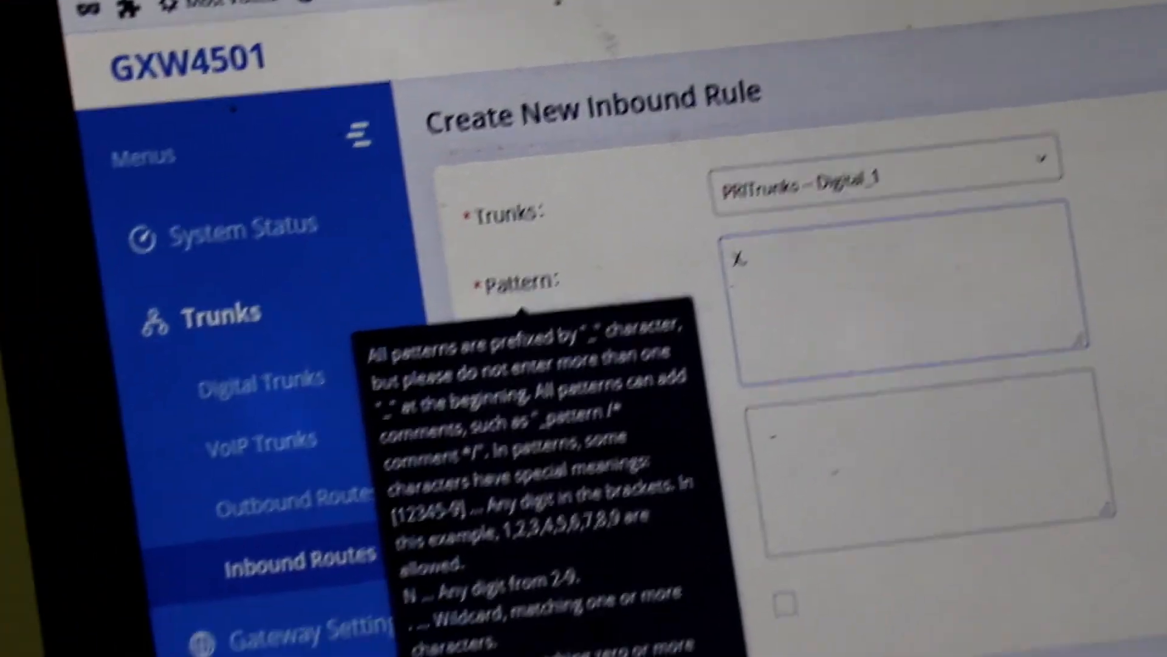
pyautogui.scroll(-3)
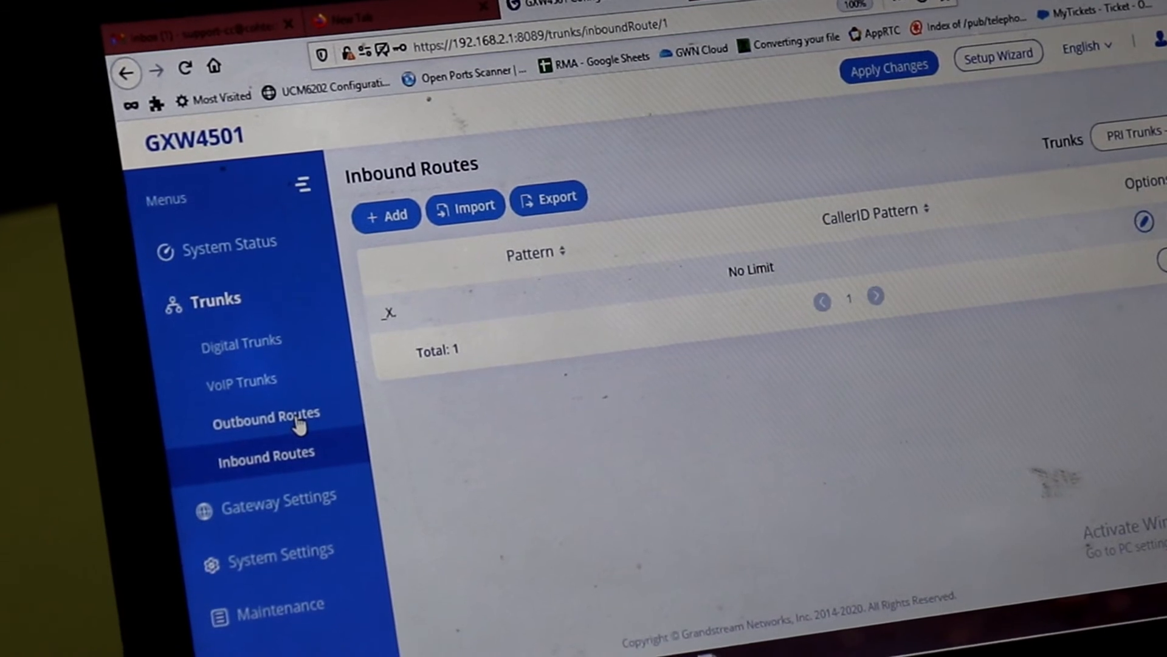
# Start a second outbound rule named Incoming_from_E1_trunk.
pyautogui.click(266, 415)
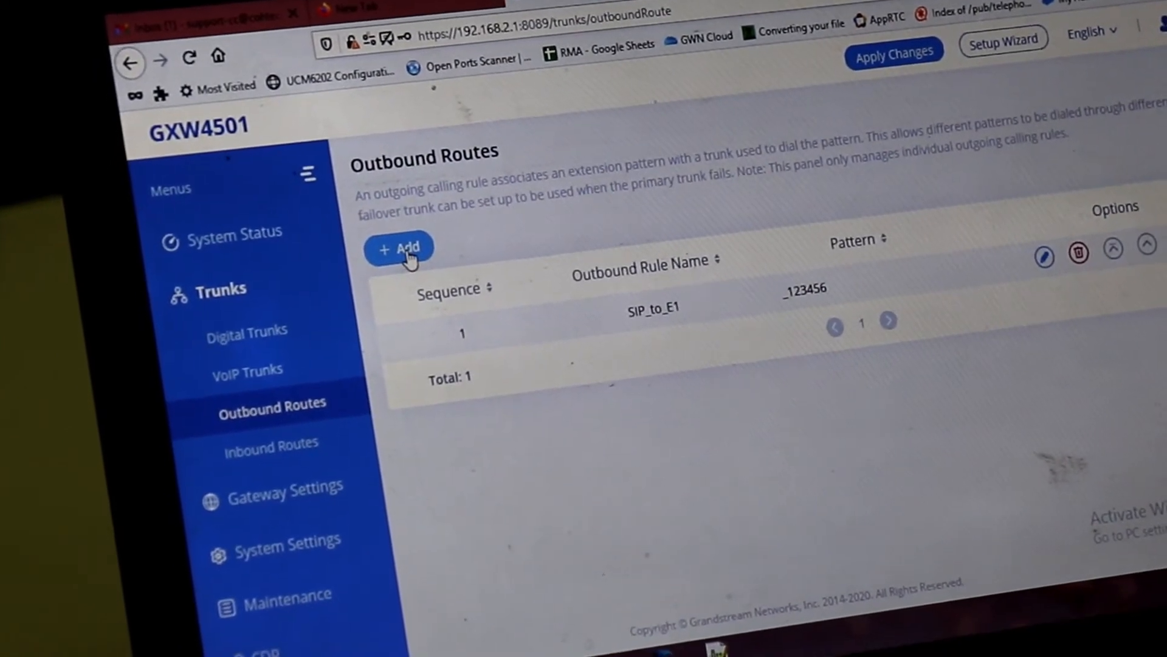
pyautogui.click(400, 248)
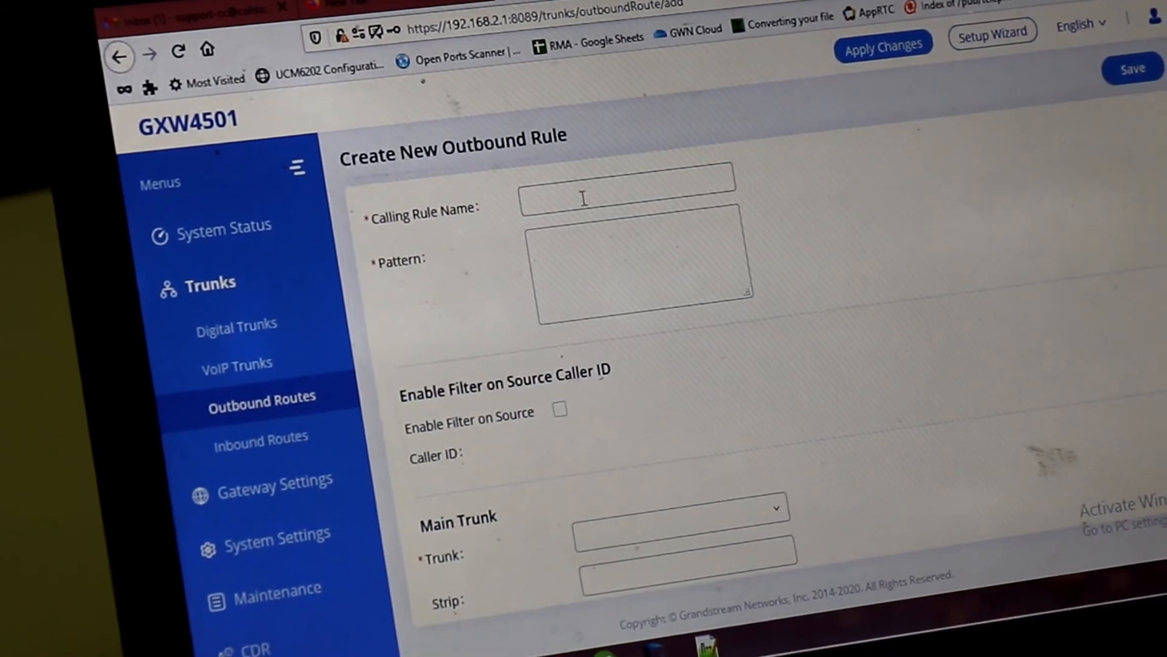
pyautogui.write('s')
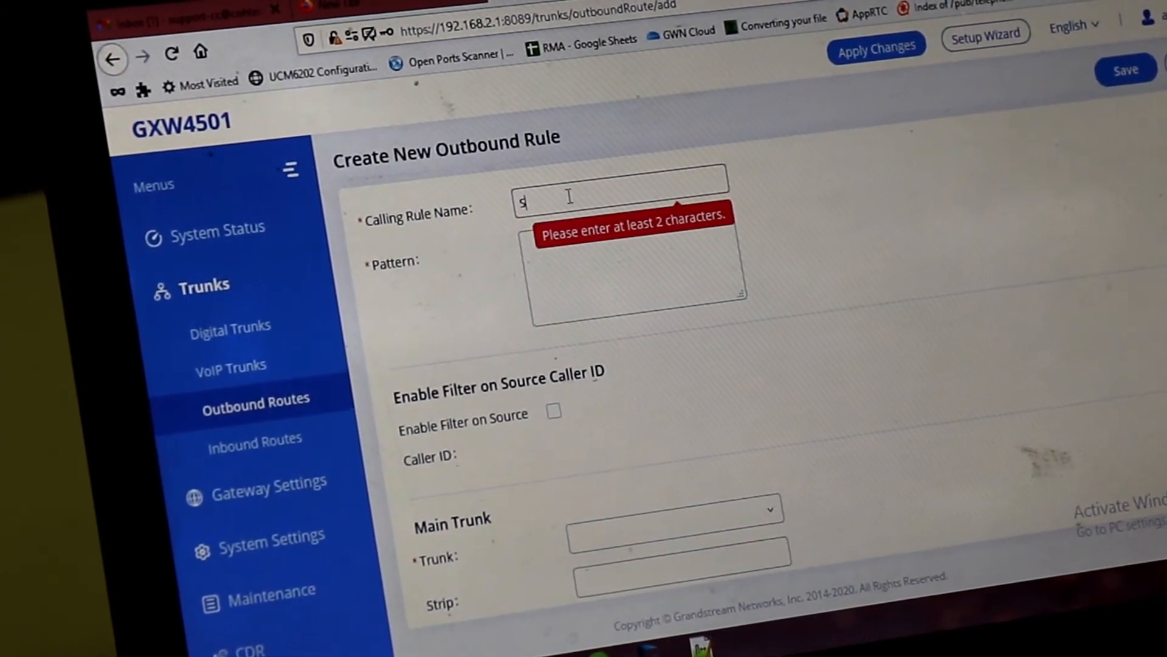
pyautogui.write('Incoming')
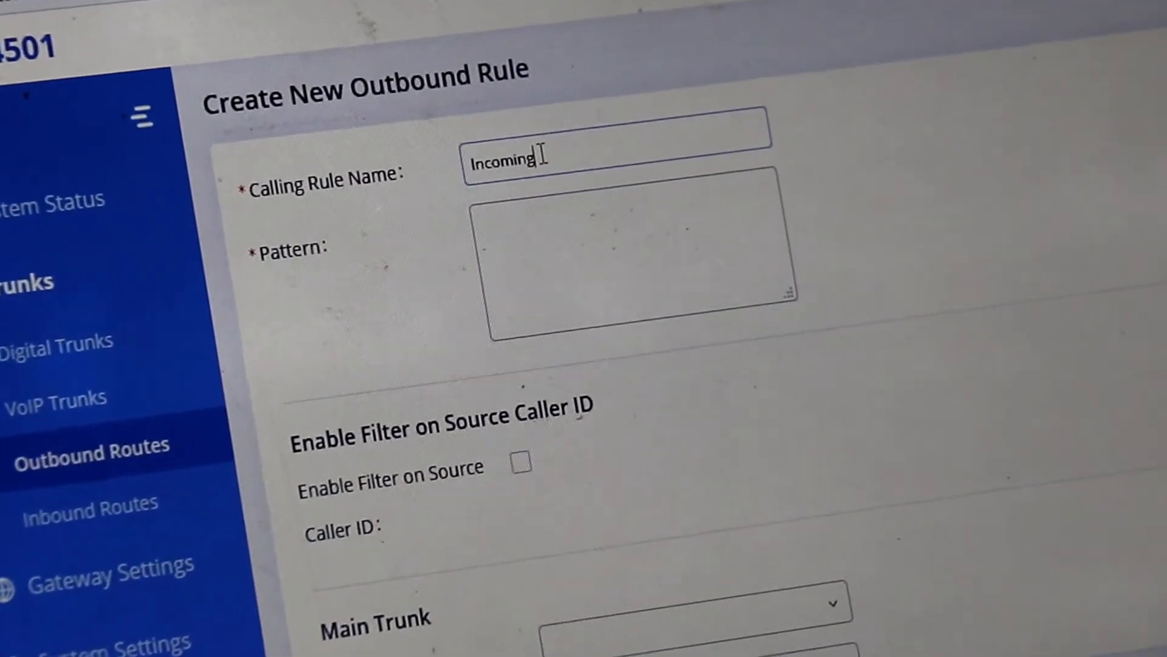
pyautogui.write('_from_E1_trunk')
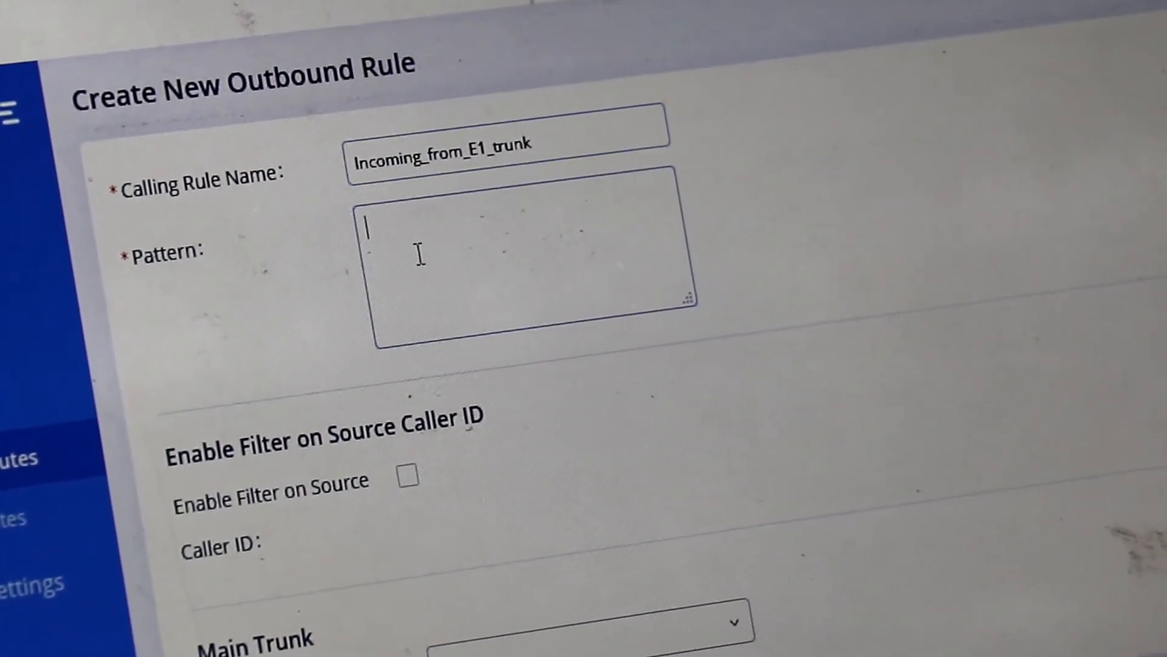
# Give the rule pattern _X. and choose its main trunk.
pyautogui.write('X.')
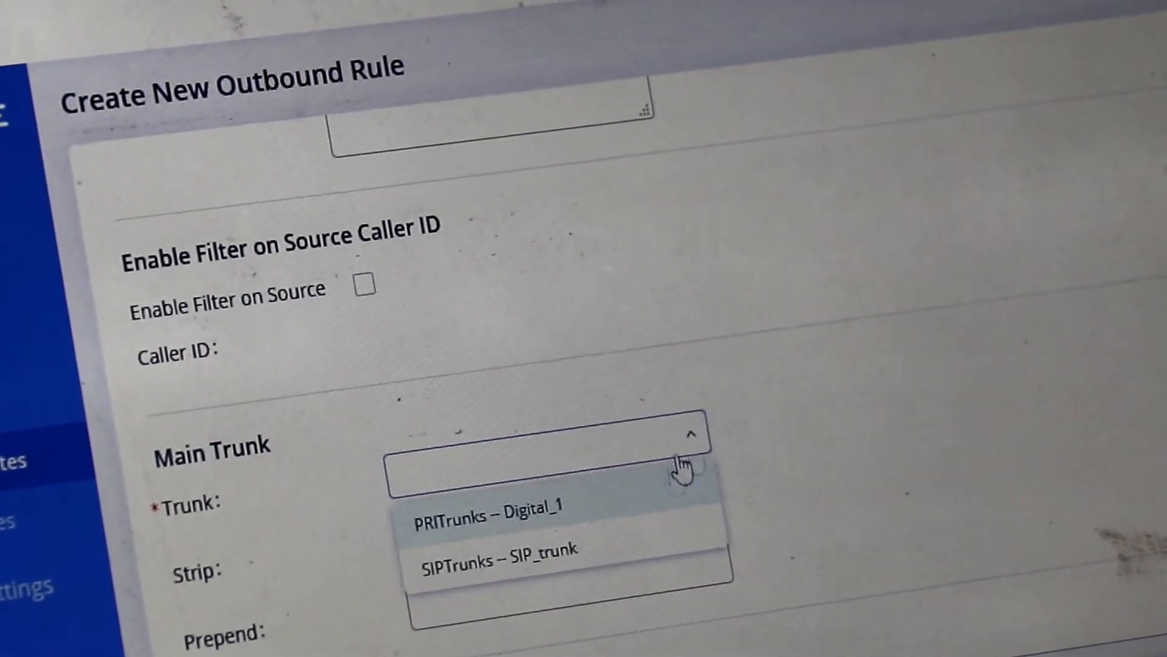
pyautogui.click(497, 550)
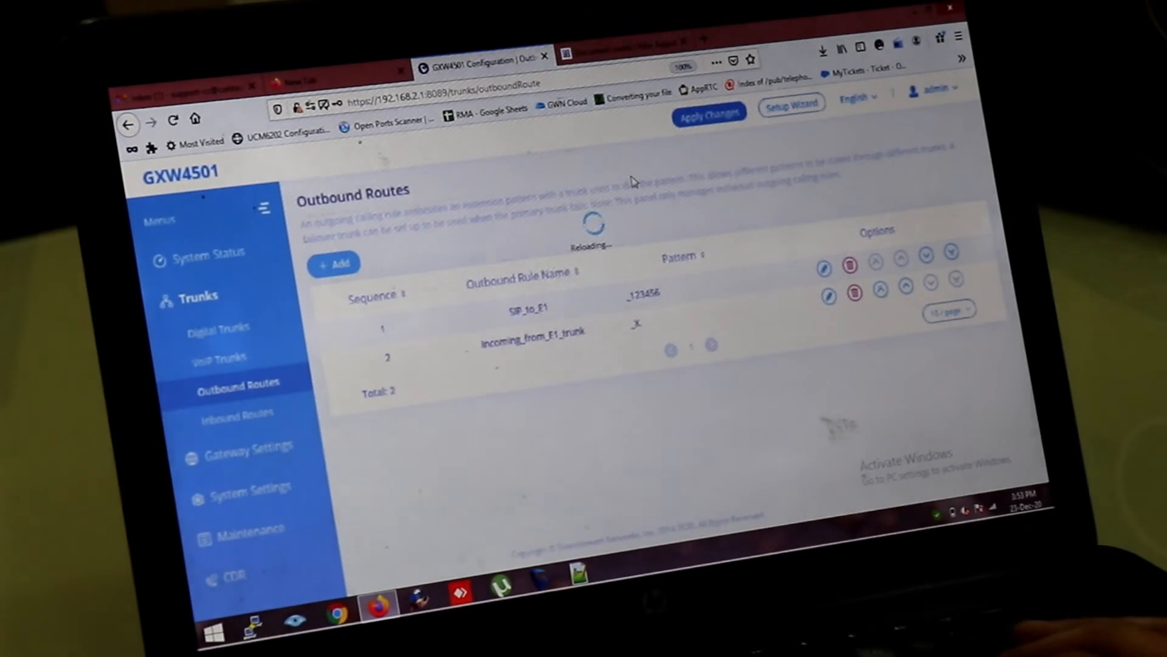
# Apply the route changes, then view Active Calls under System Status, showing none.
pyautogui.click(708, 111)
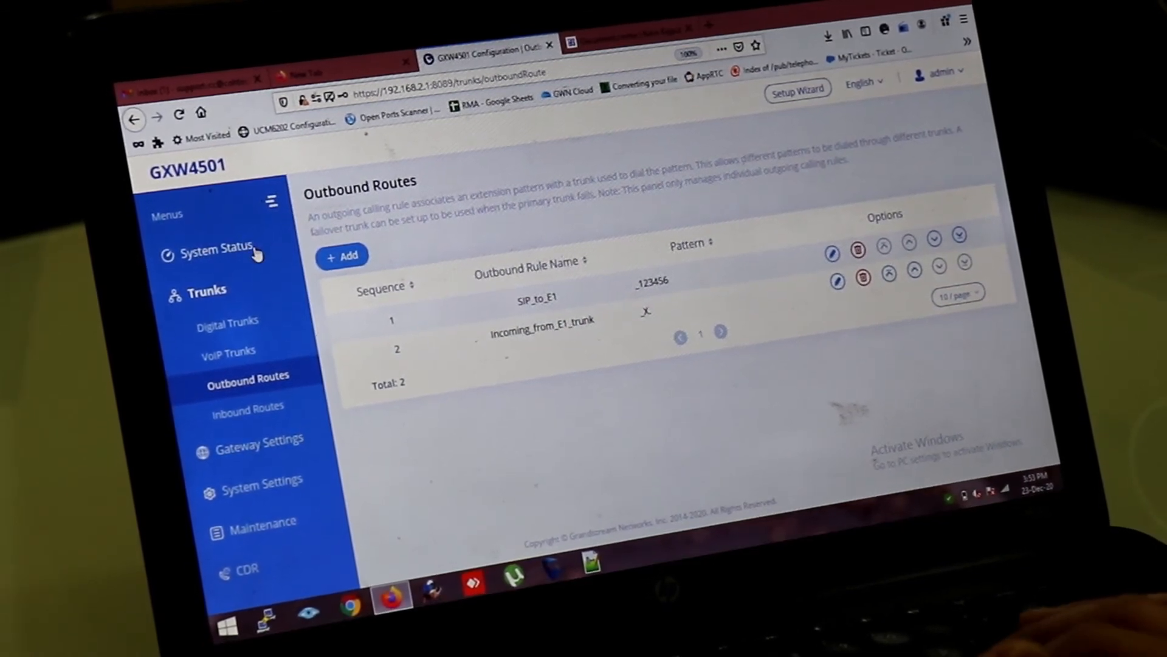
pyautogui.click(218, 245)
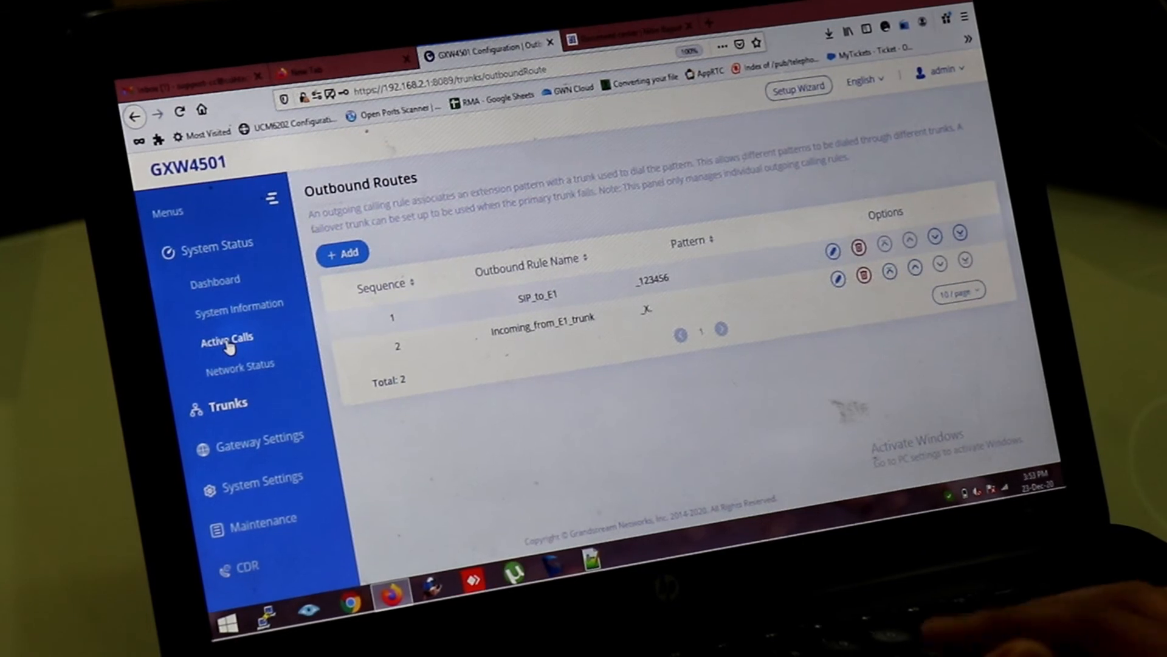
pyautogui.click(226, 337)
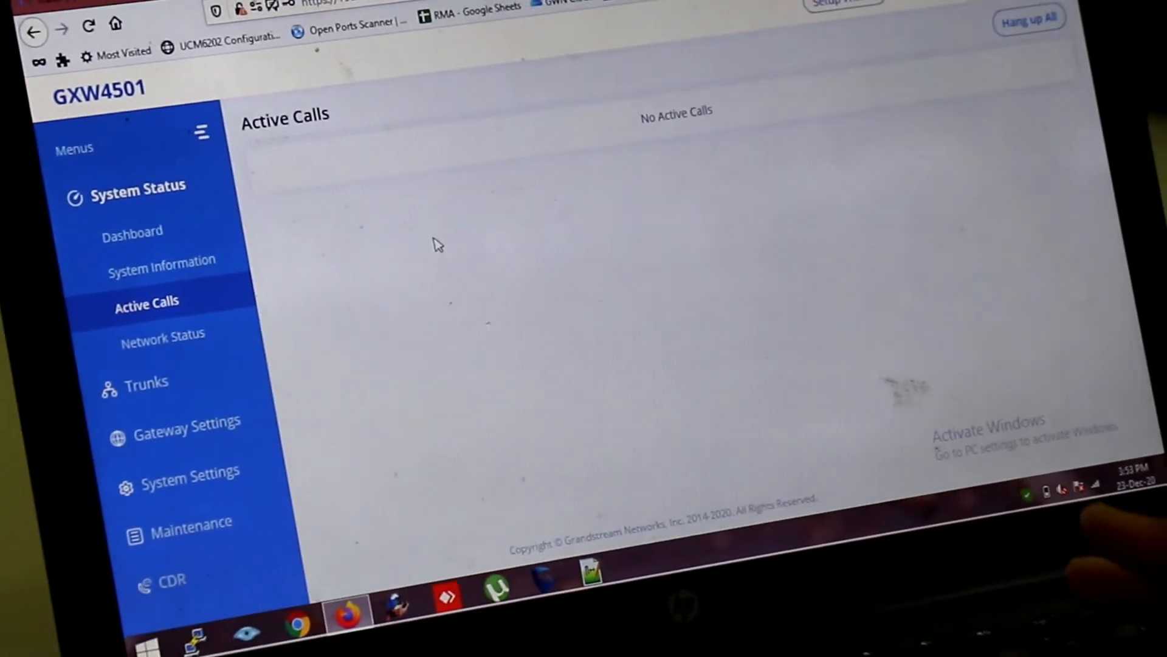